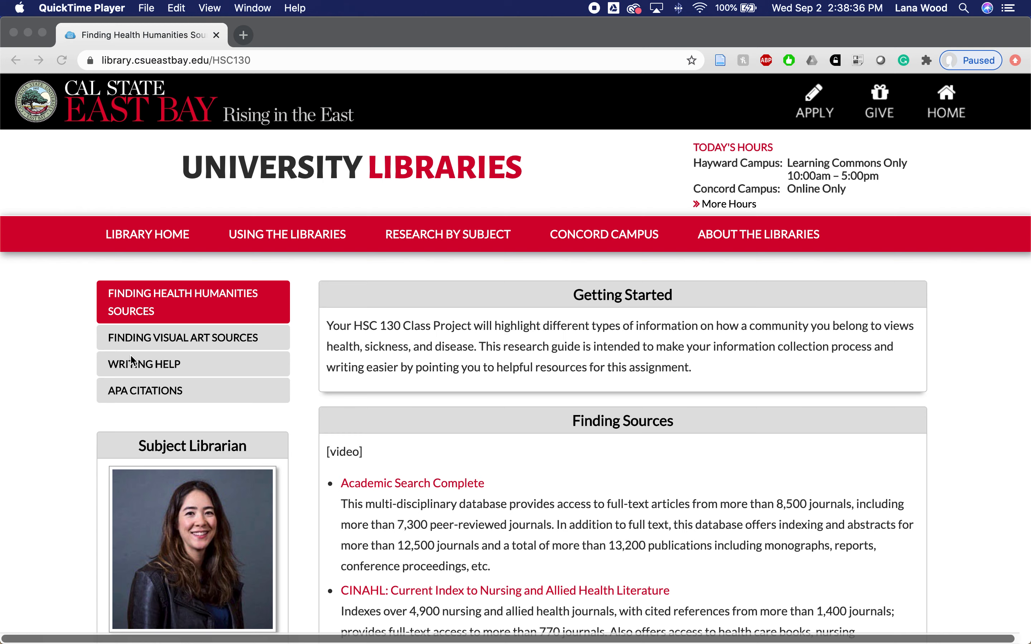
{"action": "mouse_move", "coordinate": [46, 408]}
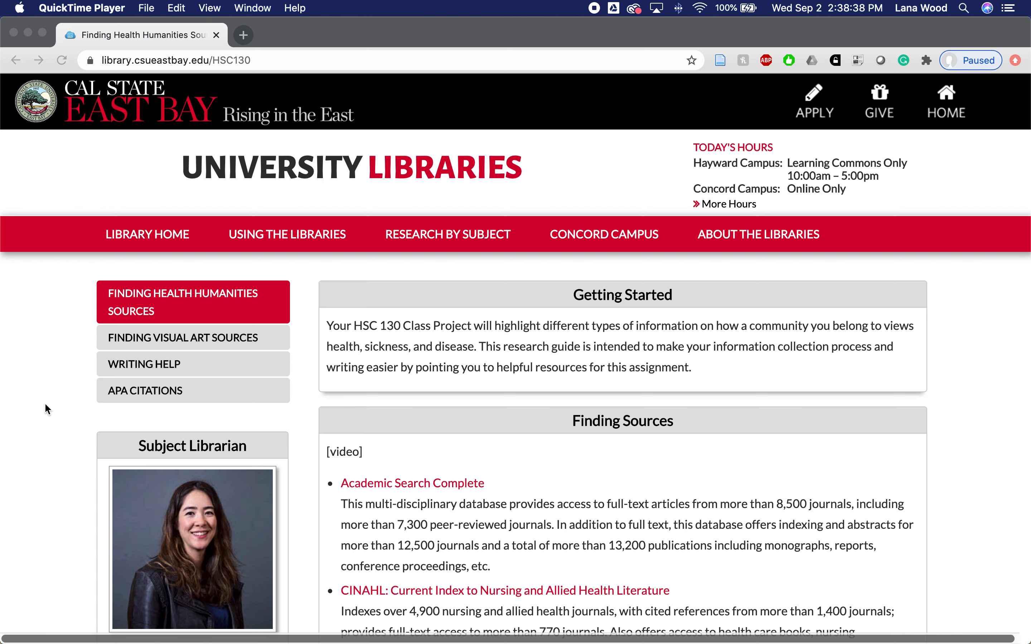
{"action": "mouse_move", "coordinate": [146, 129]}
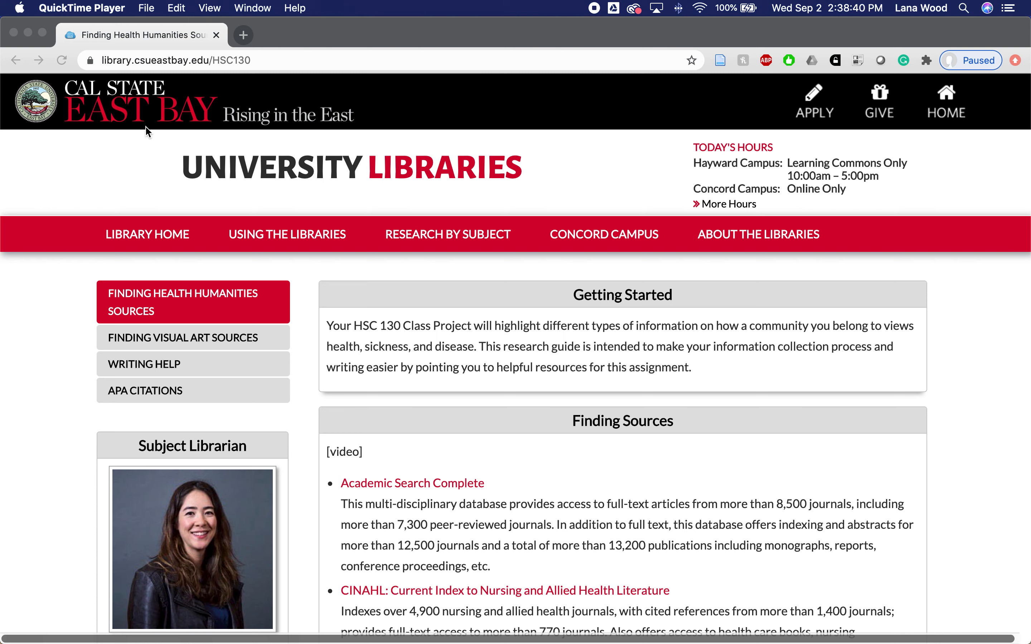
From the research guide's database list, launch Academic Search Complete
{"action": "left_click", "coordinate": [198, 60]}
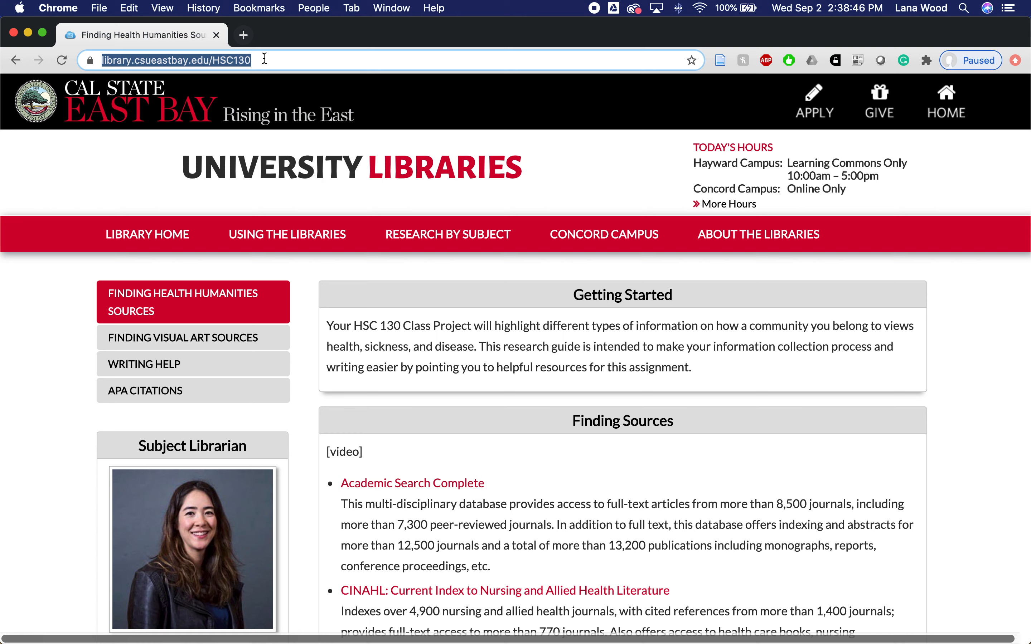
{"action": "mouse_move", "coordinate": [70, 295]}
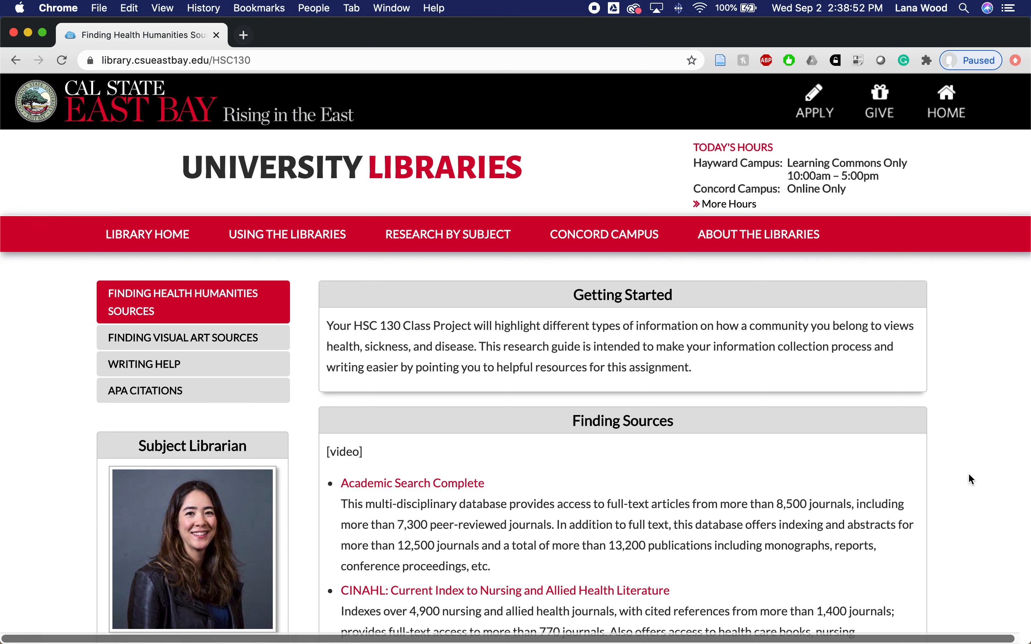
{"action": "scroll", "scroll_direction": "down", "scroll_amount": 3}
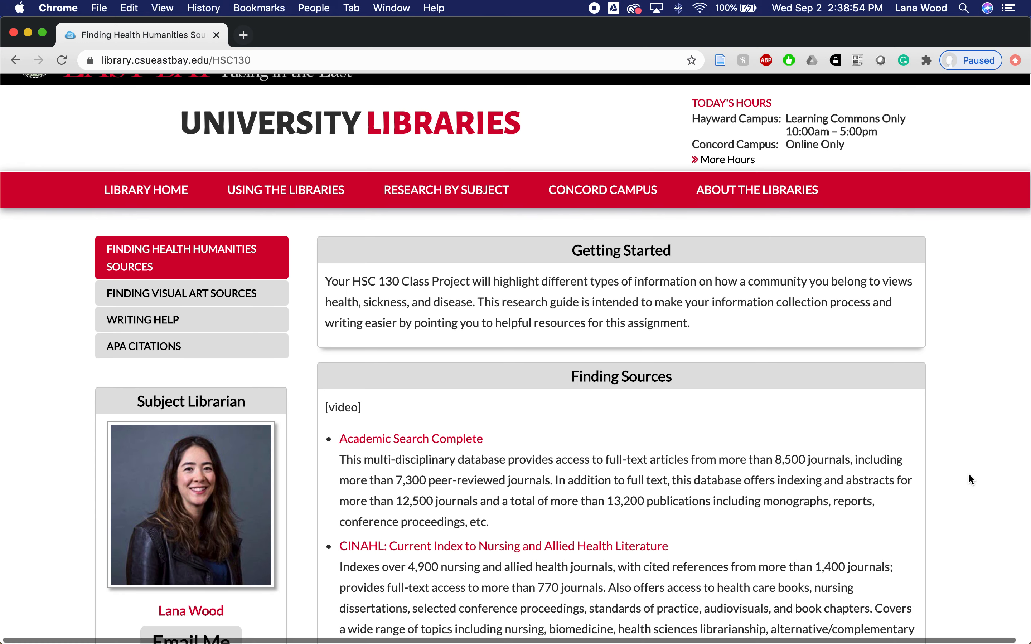
{"action": "scroll", "scroll_direction": "down", "scroll_amount": 3}
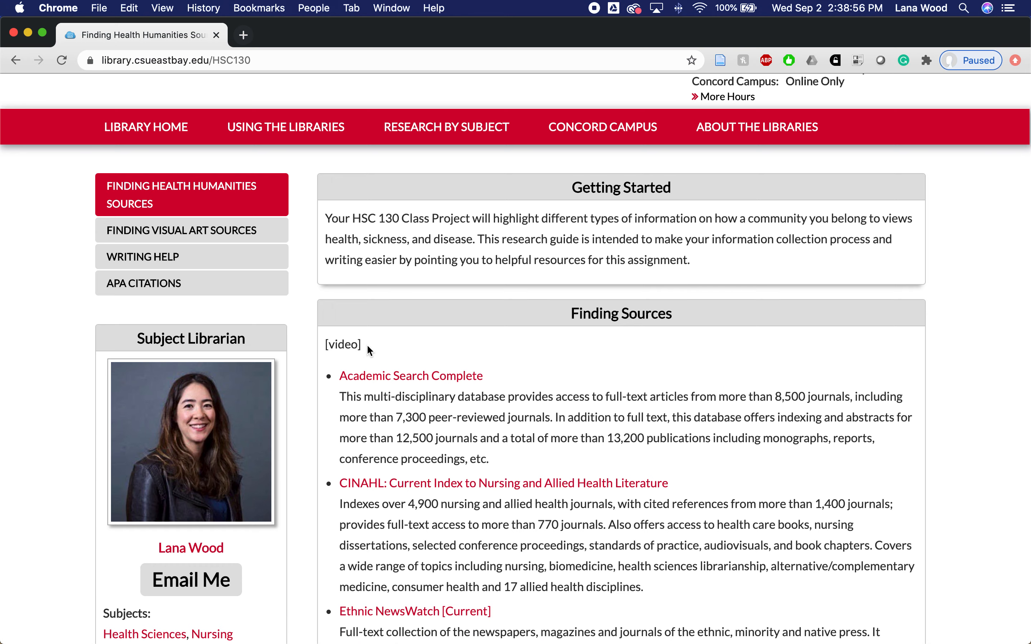
{"action": "scroll", "scroll_direction": "down", "scroll_amount": 3}
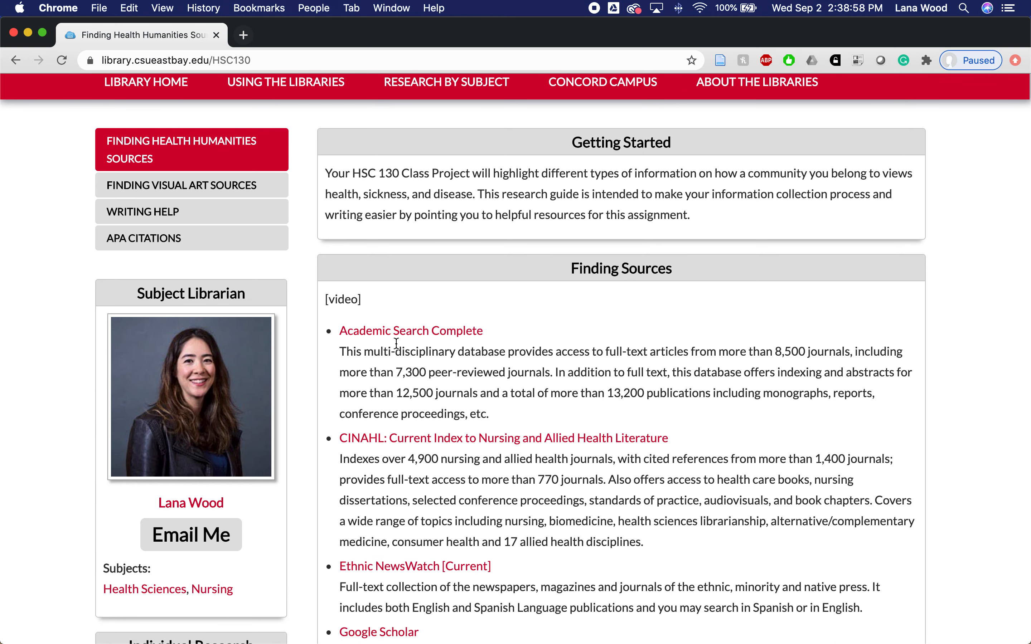
{"action": "scroll", "scroll_direction": "down", "scroll_amount": 3}
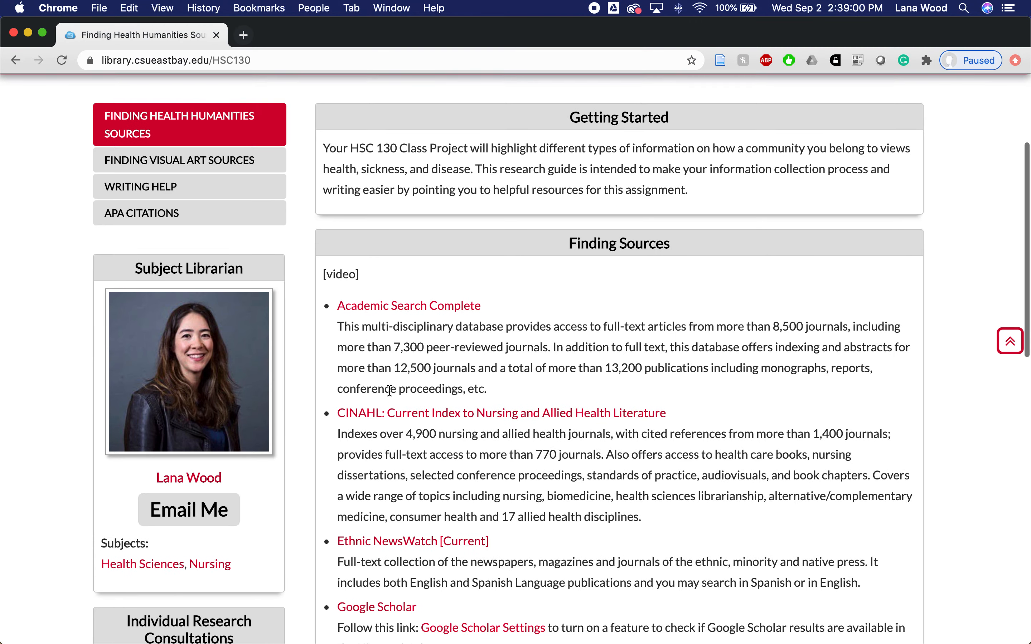
{"action": "scroll", "scroll_direction": "down", "scroll_amount": 3}
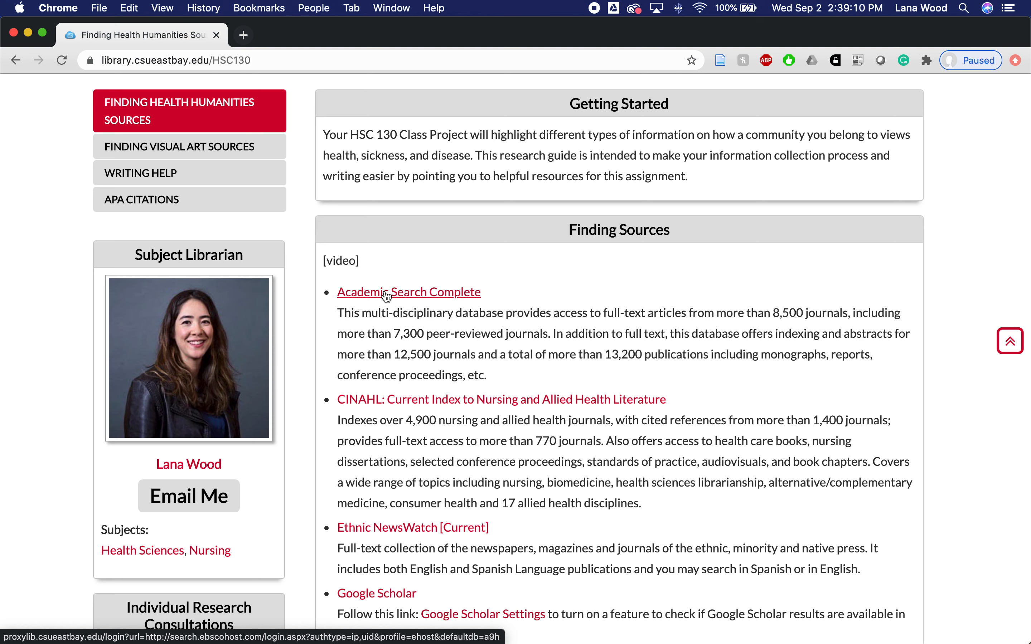
{"action": "left_click", "coordinate": [408, 293]}
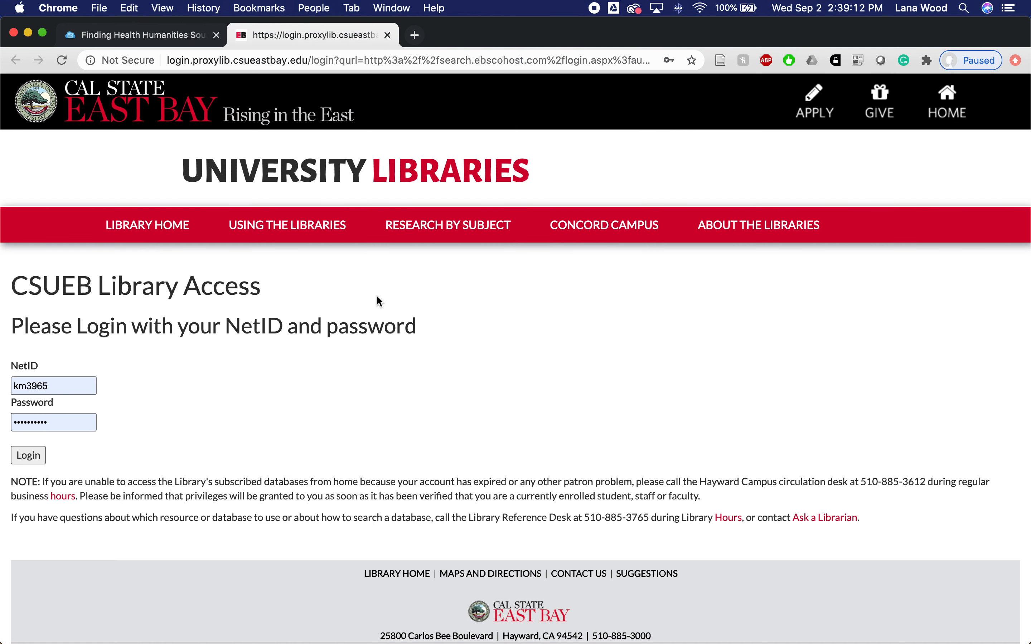
{"action": "mouse_move", "coordinate": [76, 467]}
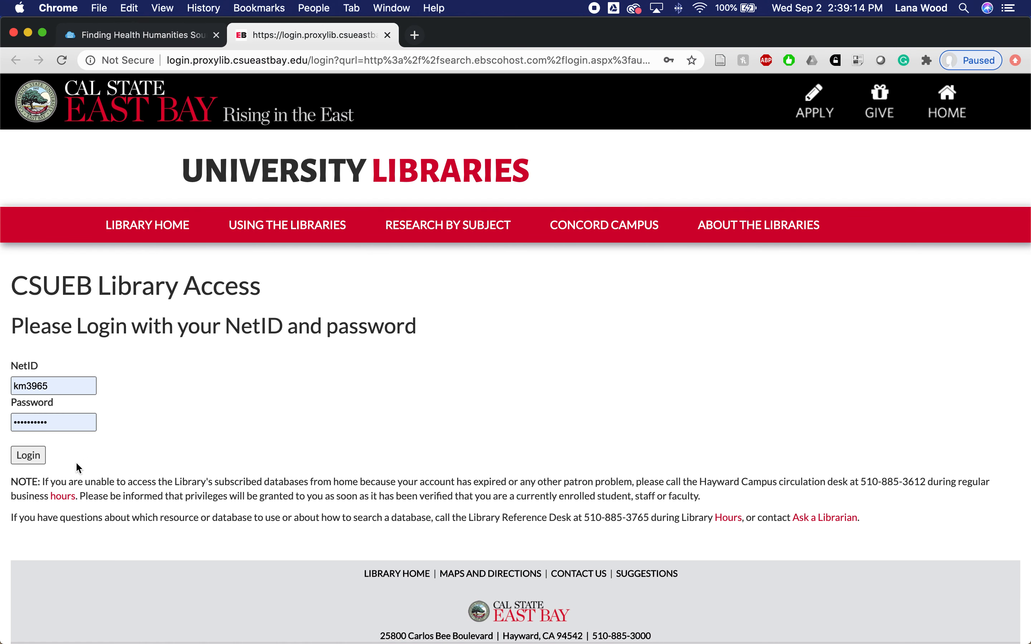
Log in through the CSUEB library proxy and land on EBSCOhost Advanced Search
{"action": "left_click", "coordinate": [28, 456]}
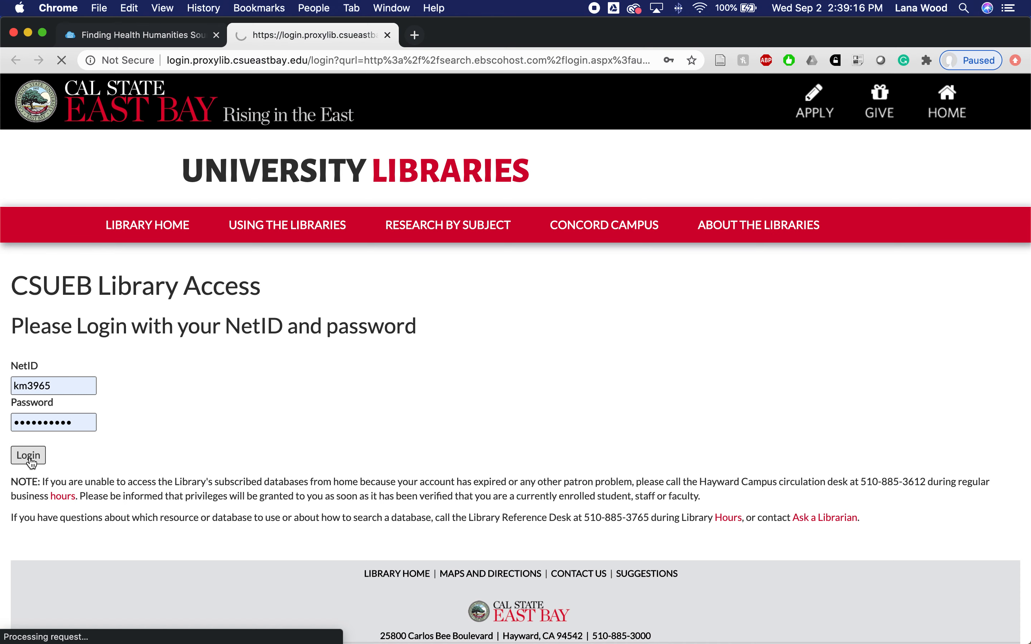
{"action": "left_click", "coordinate": [28, 456]}
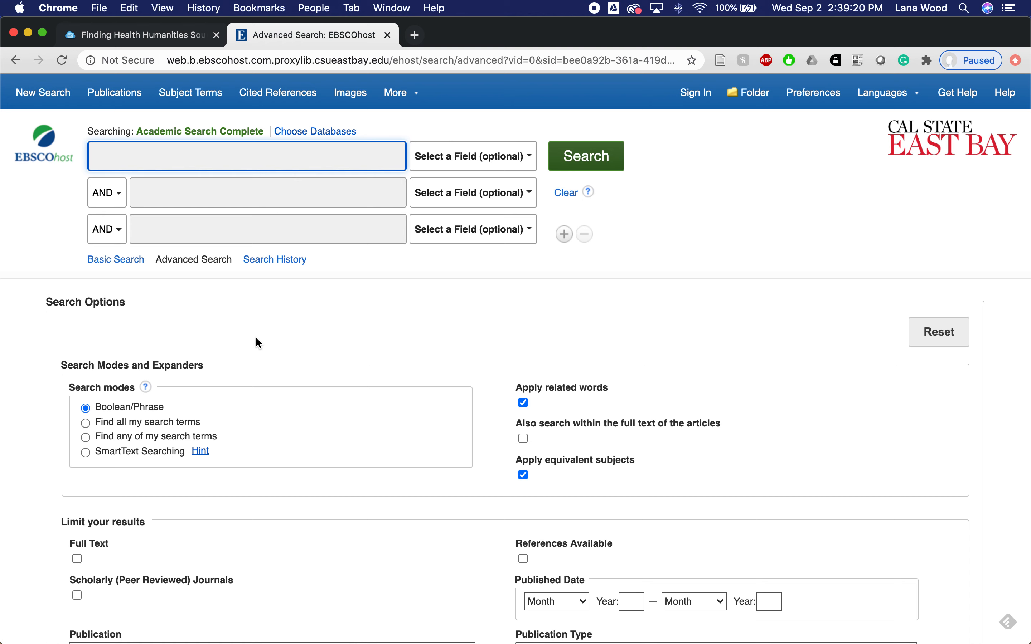
{"action": "mouse_move", "coordinate": [355, 157]}
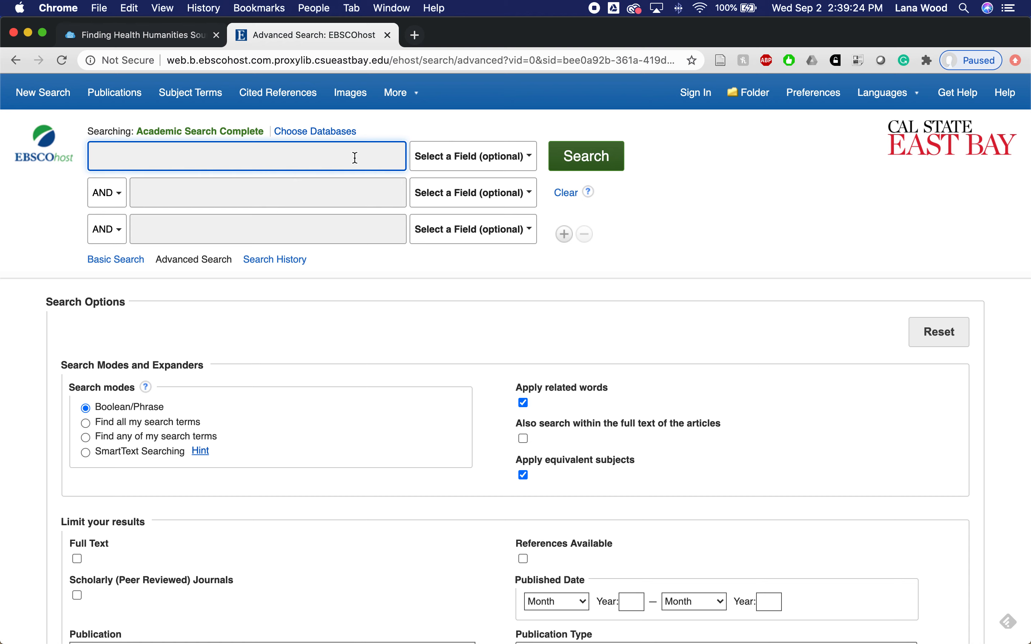
{"action": "left_click", "coordinate": [138, 35]}
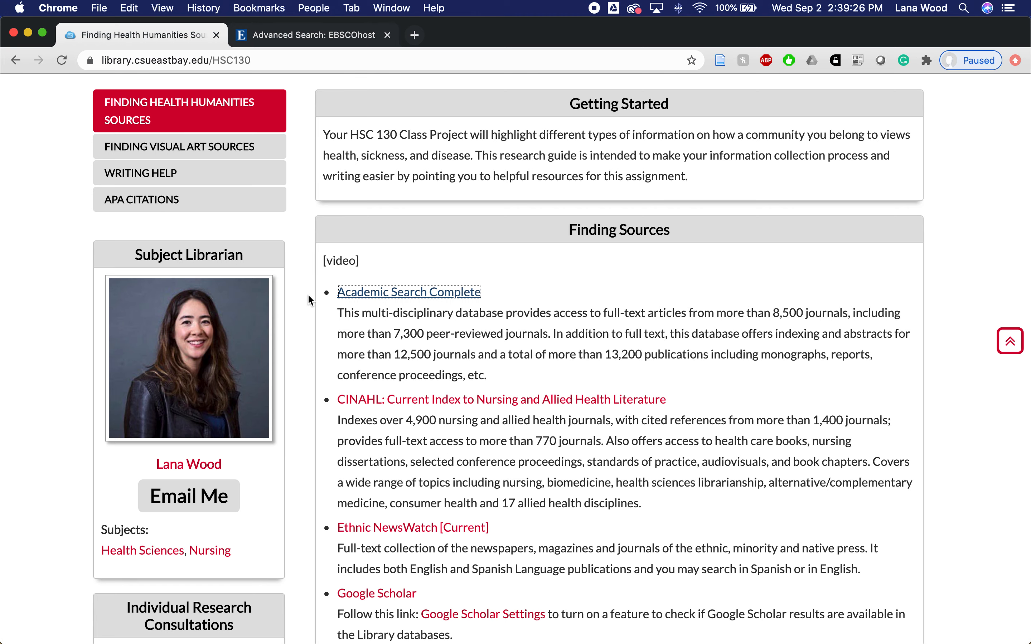
{"action": "left_click", "coordinate": [309, 35]}
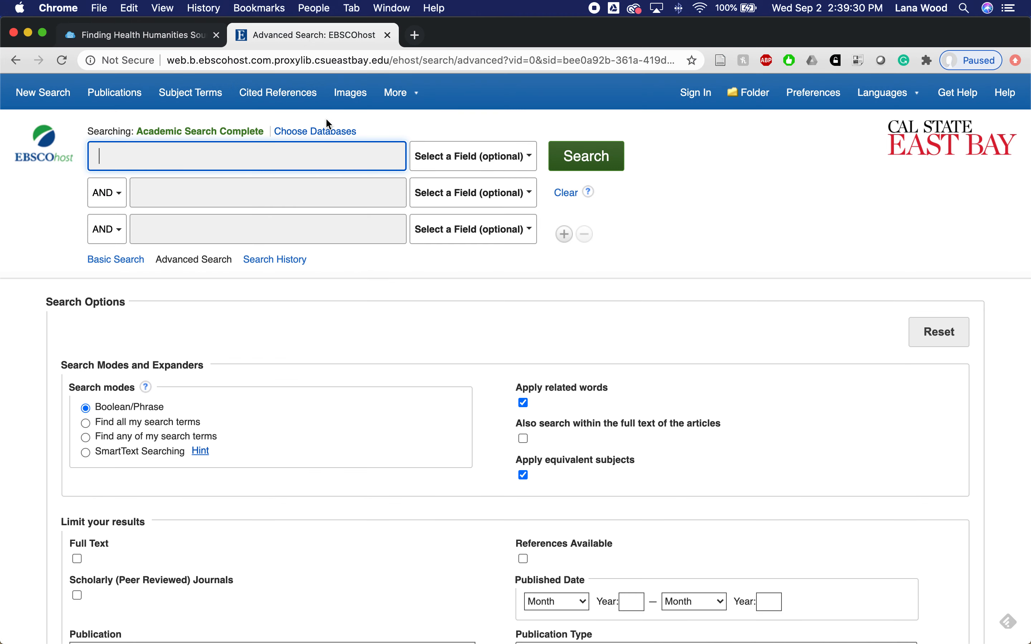
{"action": "mouse_move", "coordinate": [415, 127]}
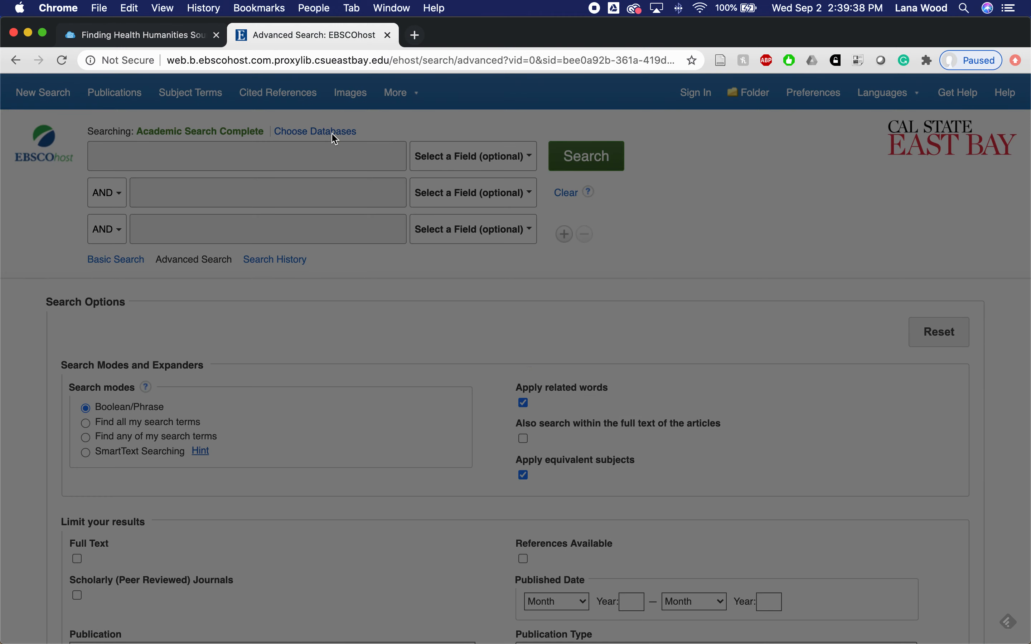
Via Choose Databases, tick APA PsycArticles, APA PsycInfo and CINAHL Plus with Full Text and confirm
{"action": "left_click", "coordinate": [315, 131]}
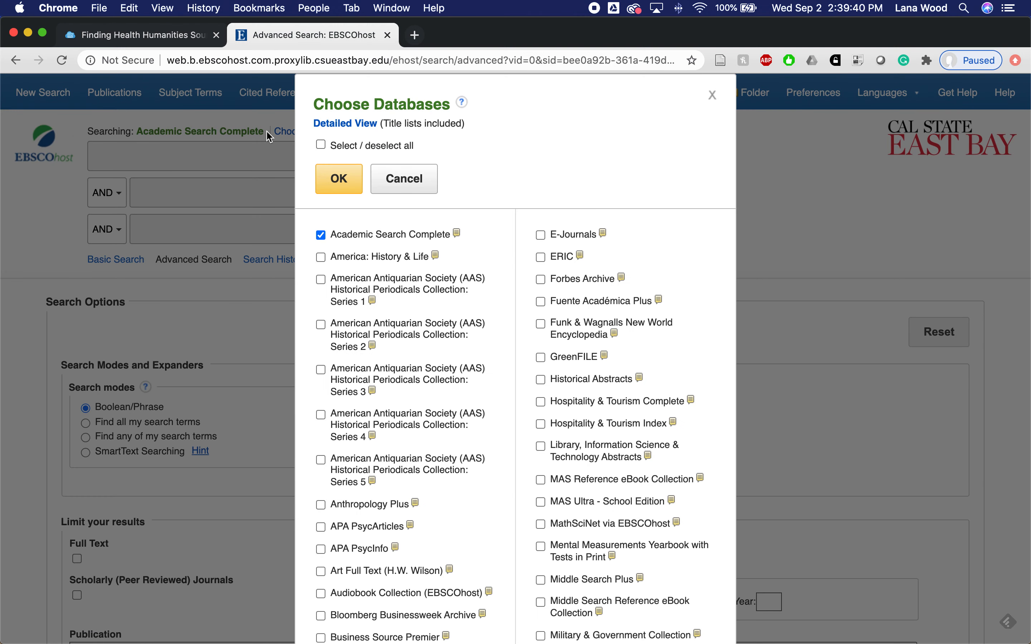
{"action": "scroll", "scroll_direction": "down", "scroll_amount": 3}
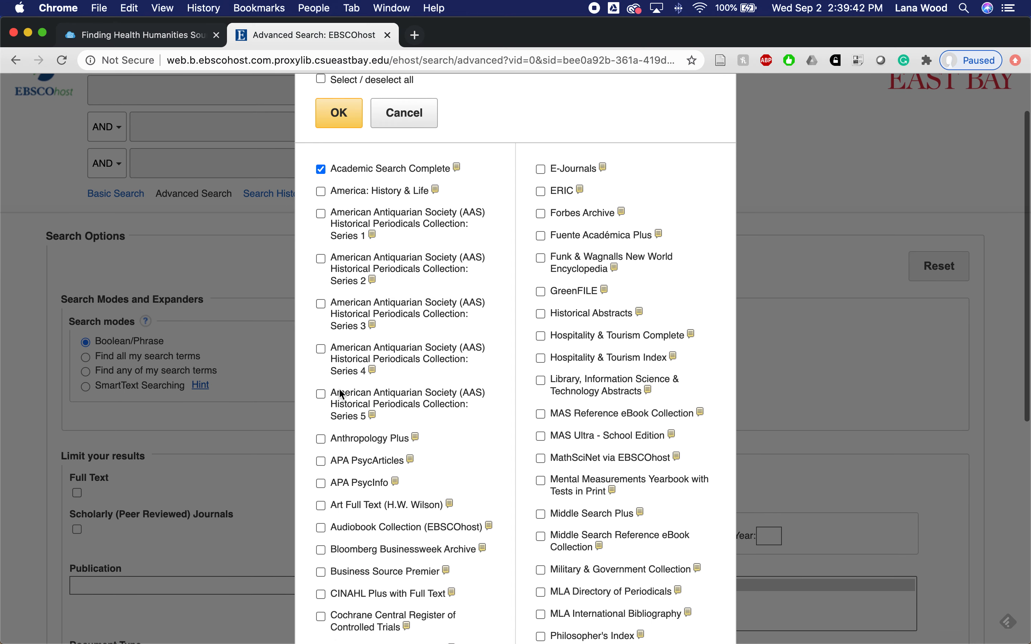
{"action": "left_click", "coordinate": [321, 461]}
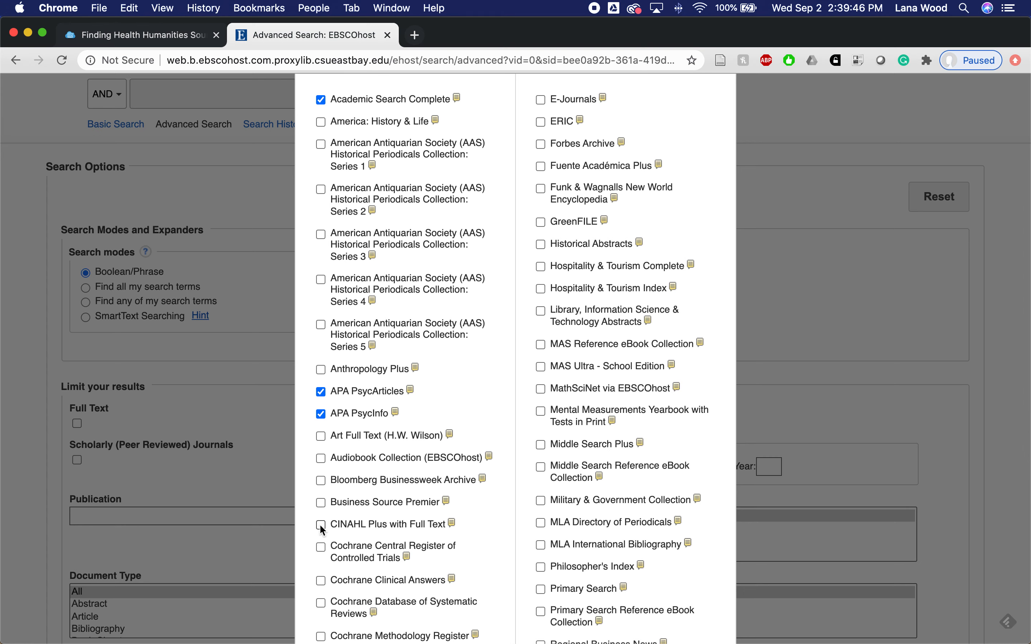
{"action": "left_click", "coordinate": [320, 525]}
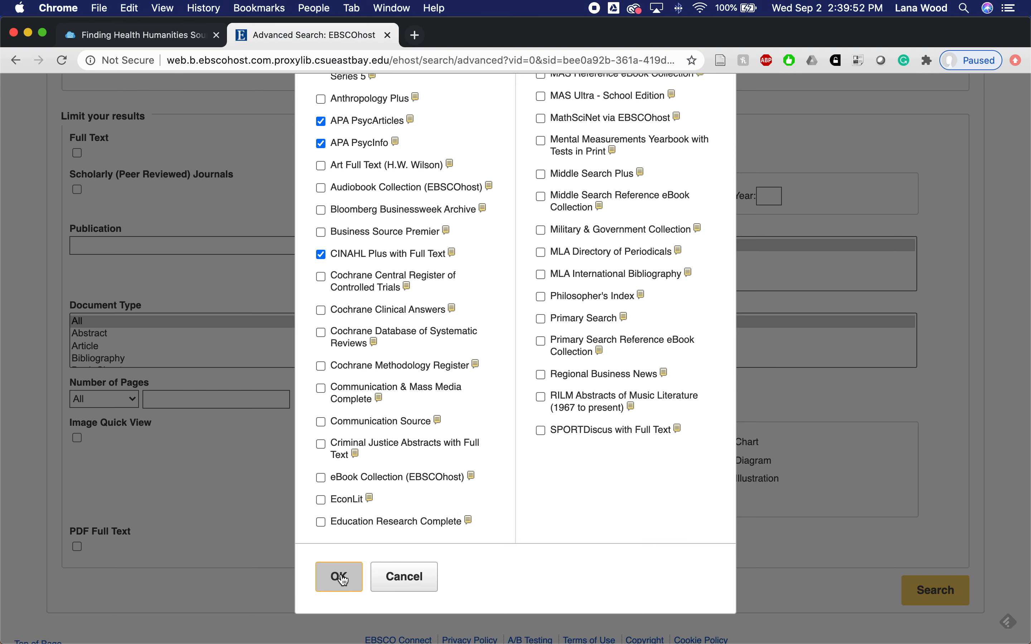
{"action": "left_click", "coordinate": [338, 576]}
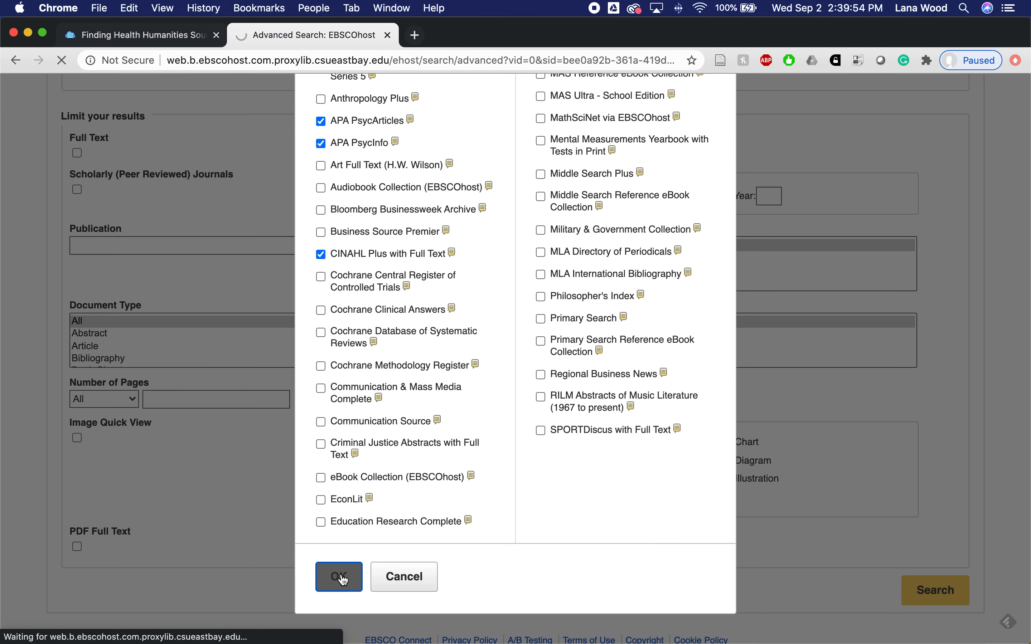
{"action": "left_click", "coordinate": [339, 576]}
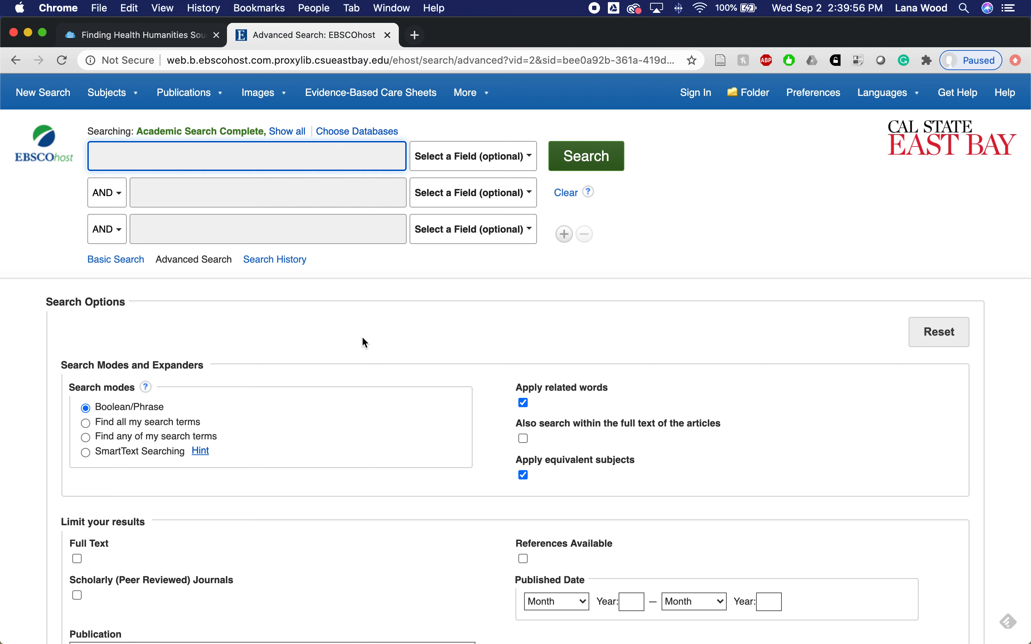
Enter asian-american in row 1 and mental health OR mental illness OR depression in row 2
{"action": "left_click", "coordinate": [245, 156]}
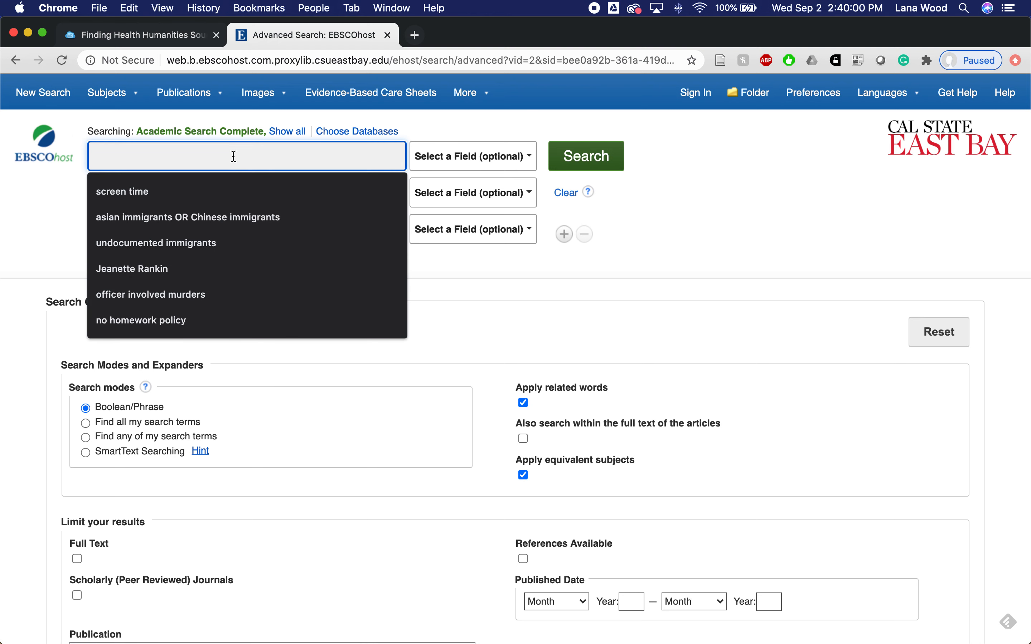
{"action": "type", "text": "asian-american"}
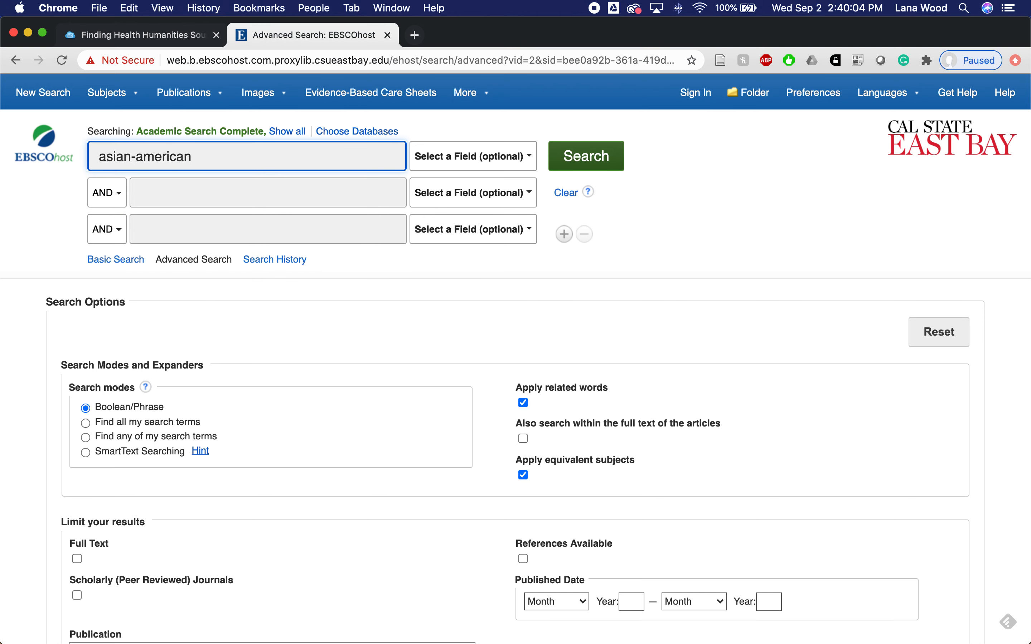
{"action": "left_click", "coordinate": [268, 193]}
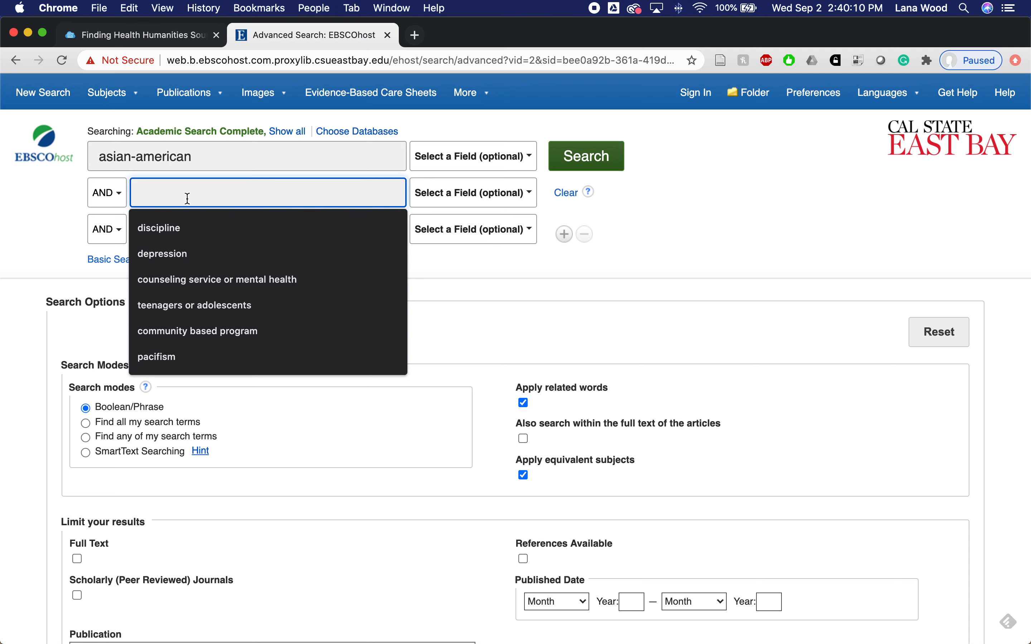
{"action": "type", "text": "m"}
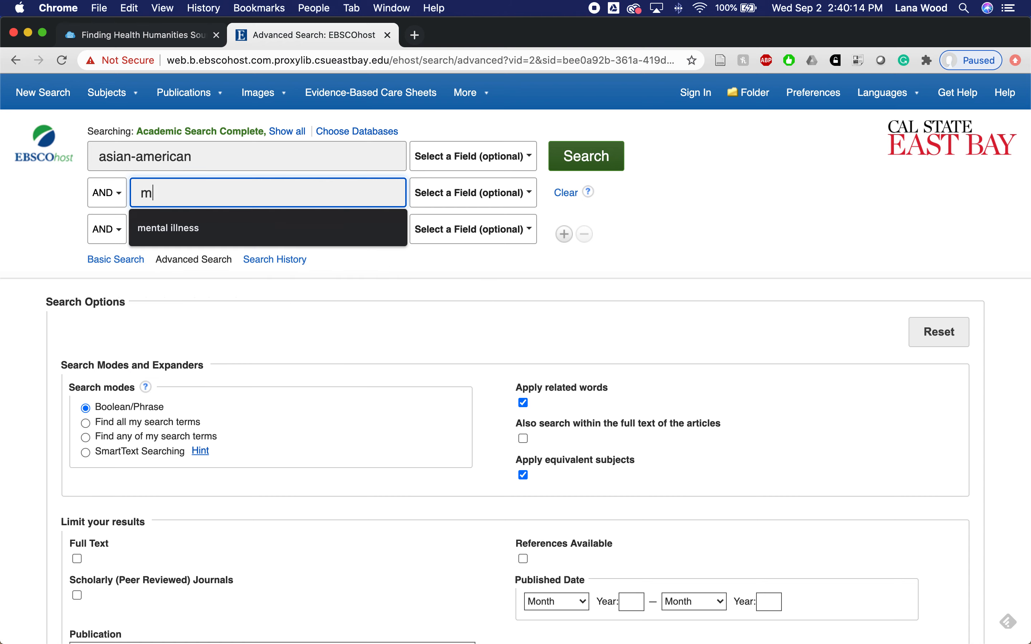
{"action": "type", "text": "ental"}
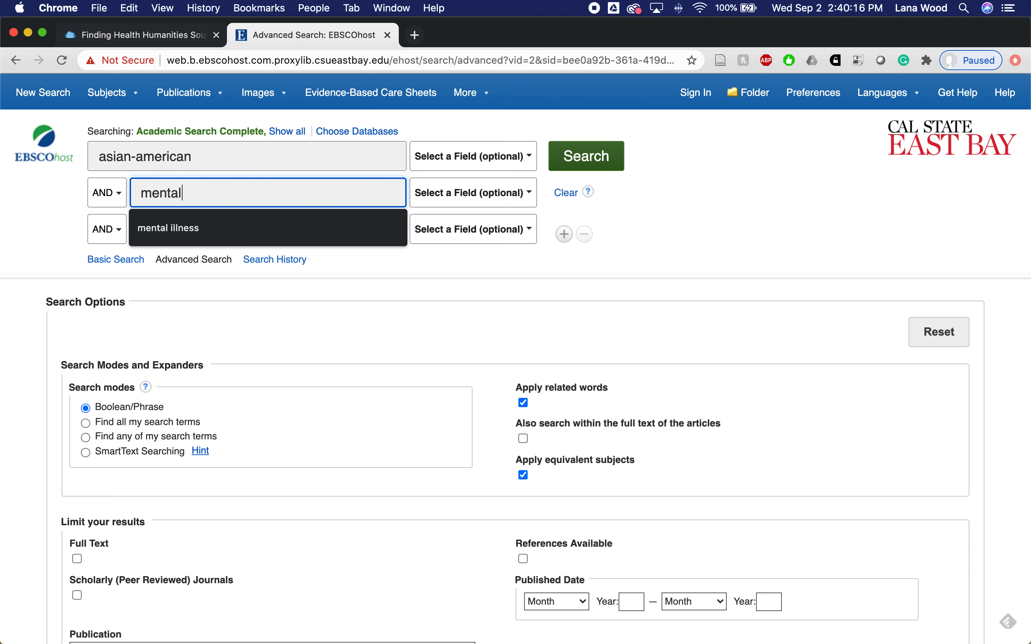
{"action": "type", "text": "health O"}
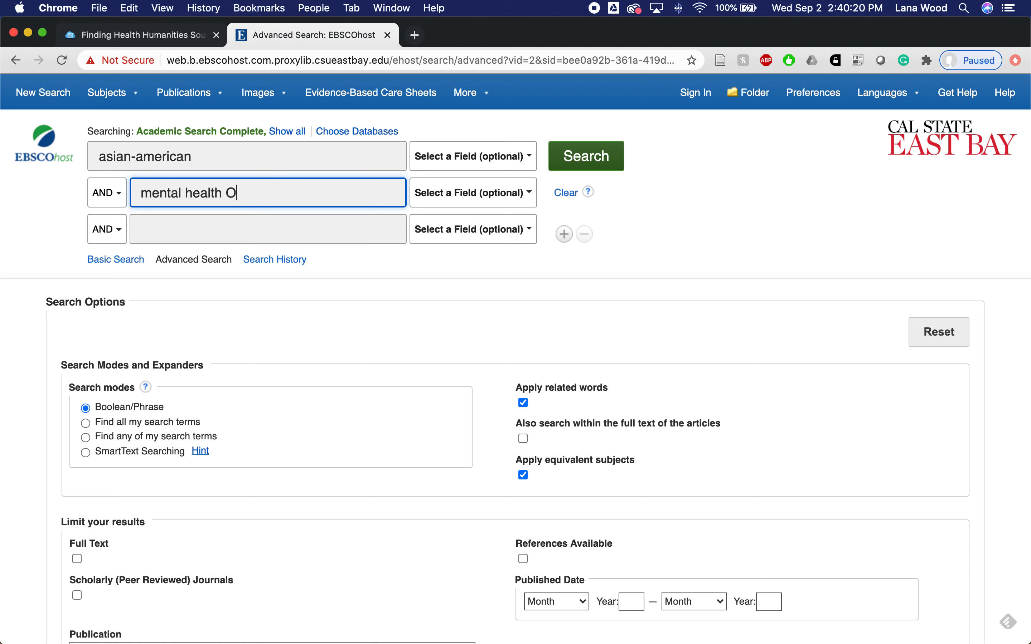
{"action": "type", "text": "R mental illness OR depression"}
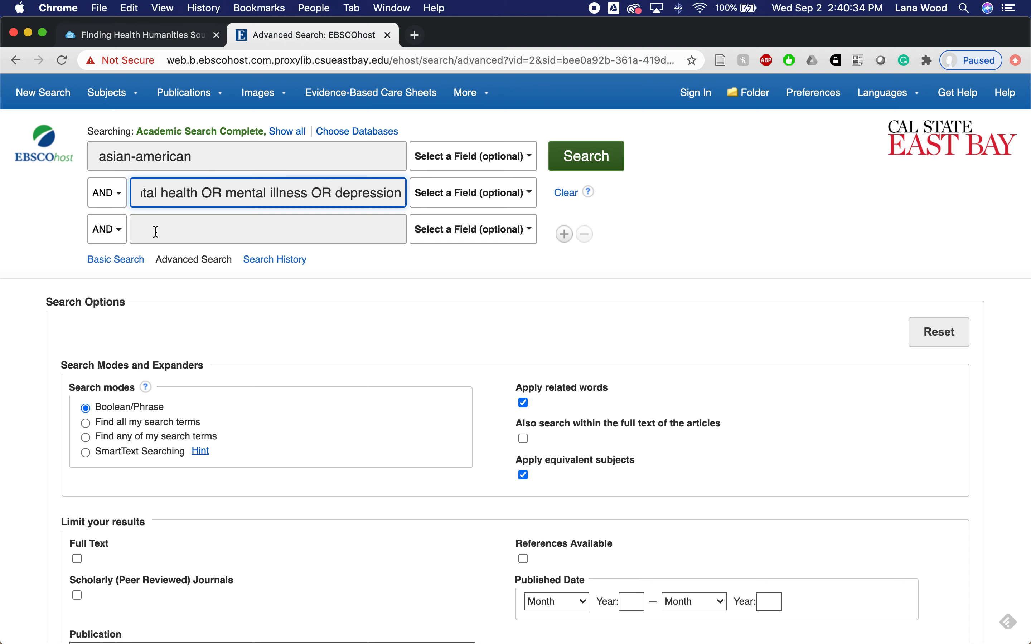
{"action": "mouse_move", "coordinate": [211, 149]}
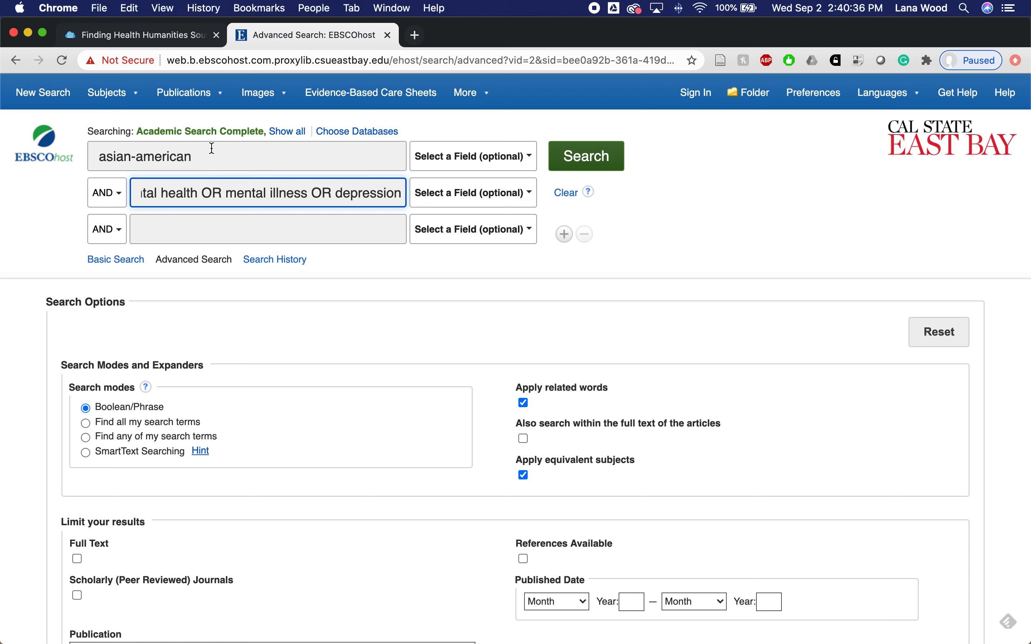
{"action": "mouse_move", "coordinate": [195, 203]}
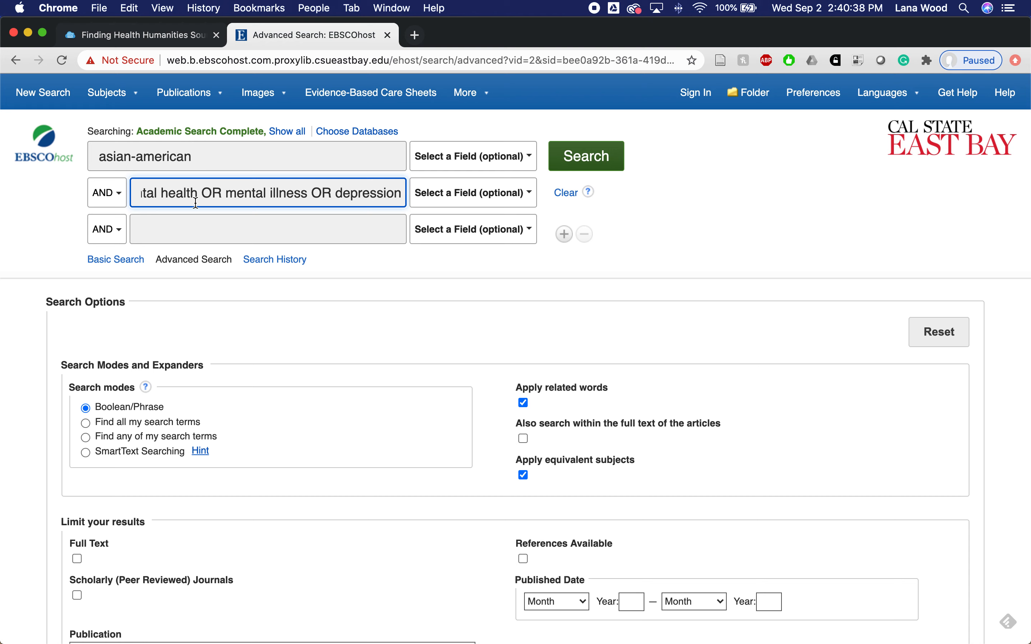
{"action": "mouse_move", "coordinate": [198, 201]}
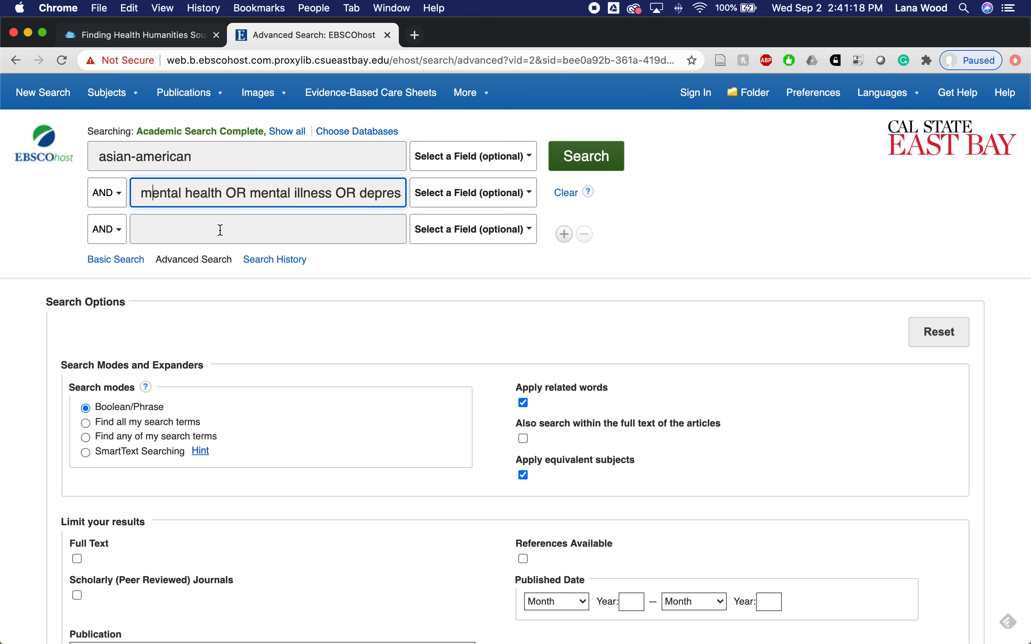
Enter stigma in row 3, removing the stray trailing OR
{"action": "type", "text": "stig"}
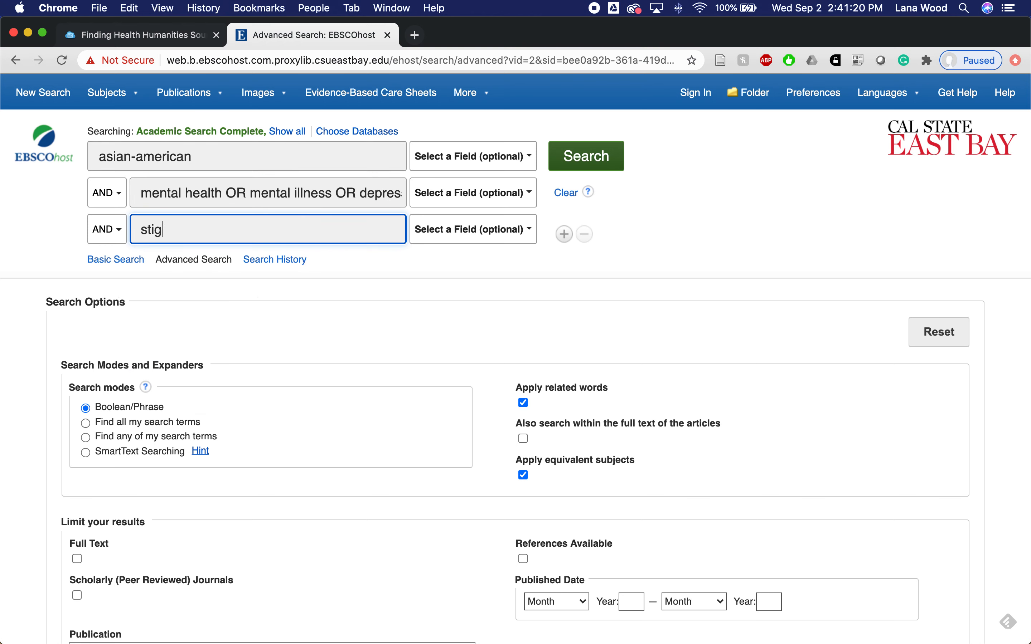
{"action": "type", "text": "ma OR"}
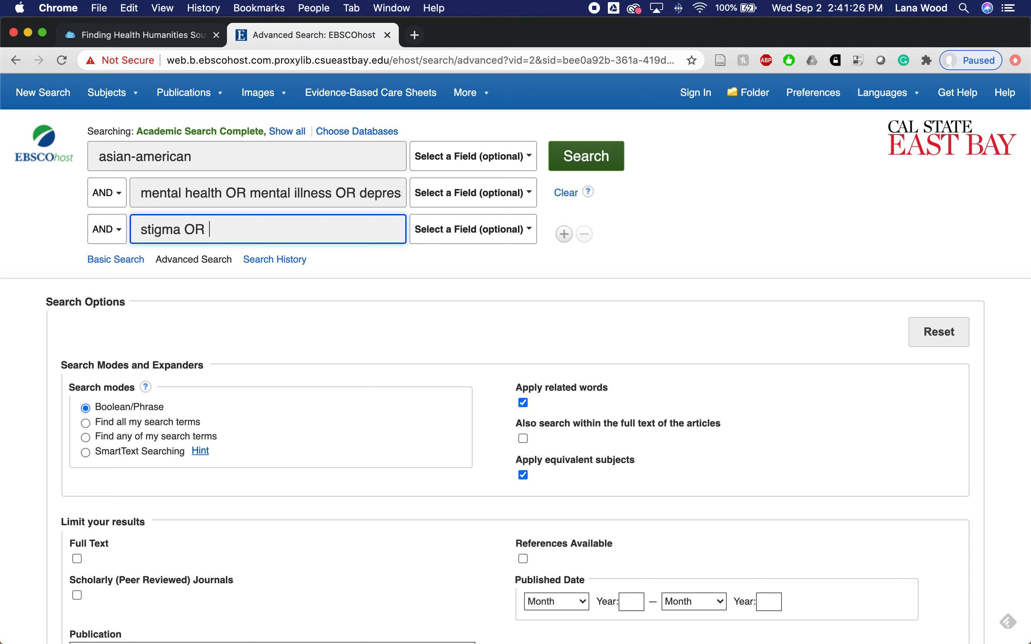
{"action": "key", "text": "backspace"}
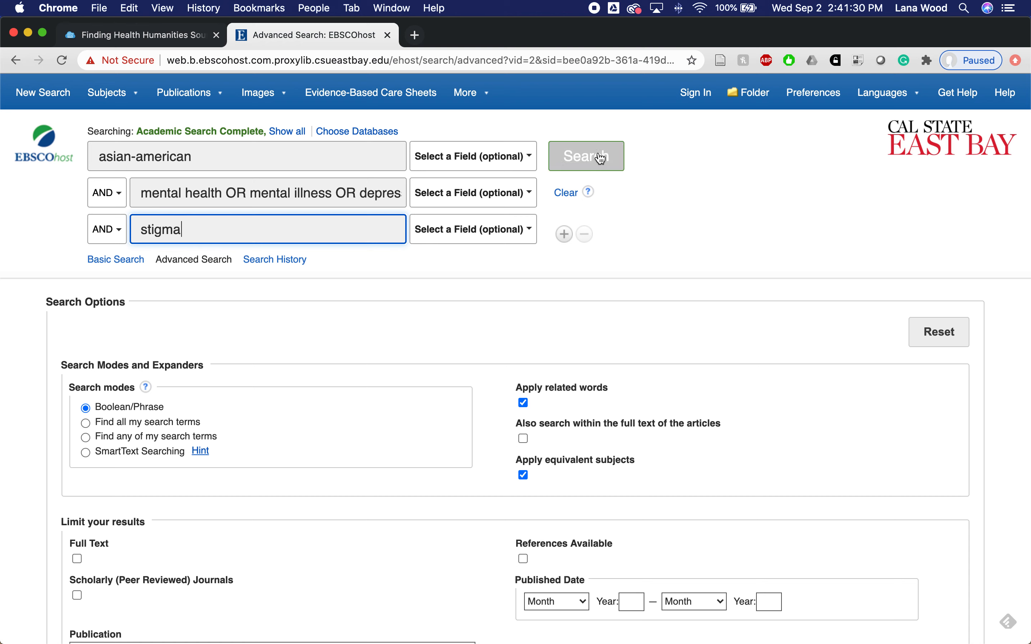
Run the search, browse the 325 results and Limit To options, and reach the first result's record
{"action": "left_click", "coordinate": [586, 156]}
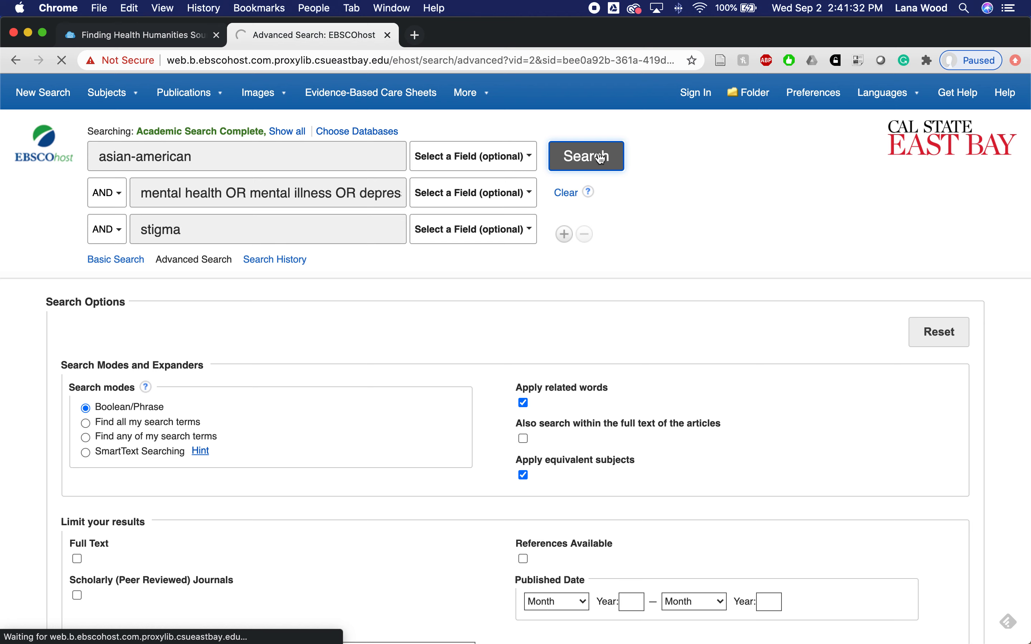
{"action": "left_click", "coordinate": [585, 156]}
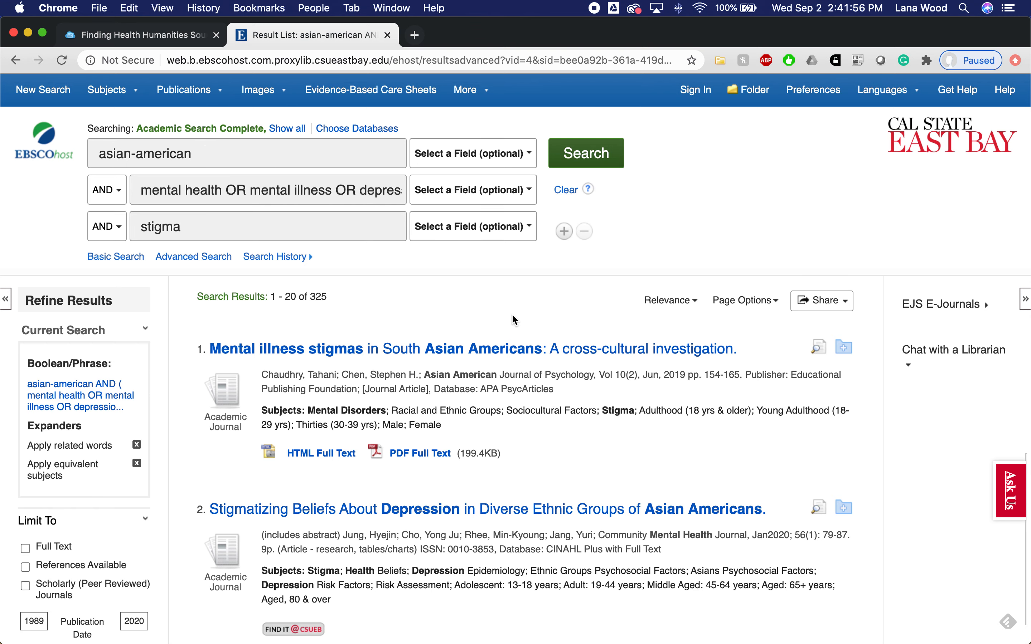
{"action": "scroll", "scroll_direction": "down", "scroll_amount": 3}
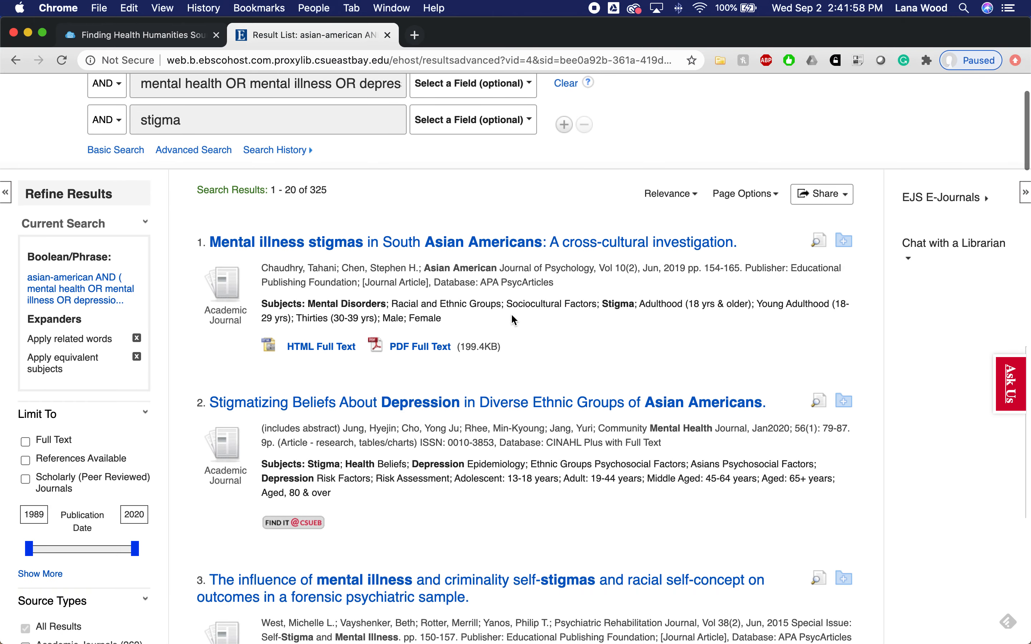
{"action": "scroll", "scroll_direction": "down", "scroll_amount": 3}
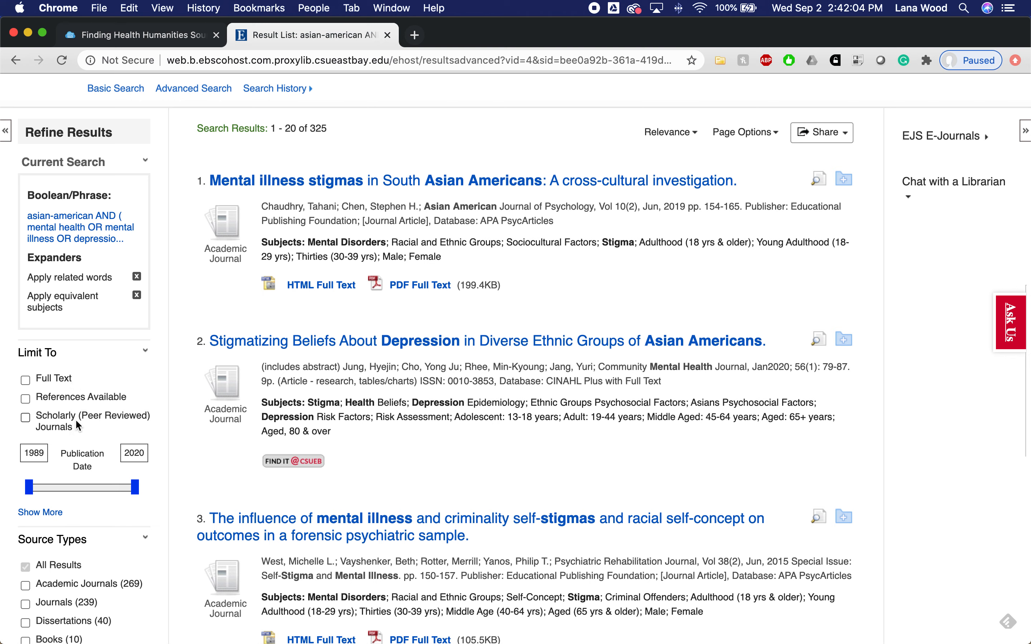
{"action": "mouse_move", "coordinate": [75, 425]}
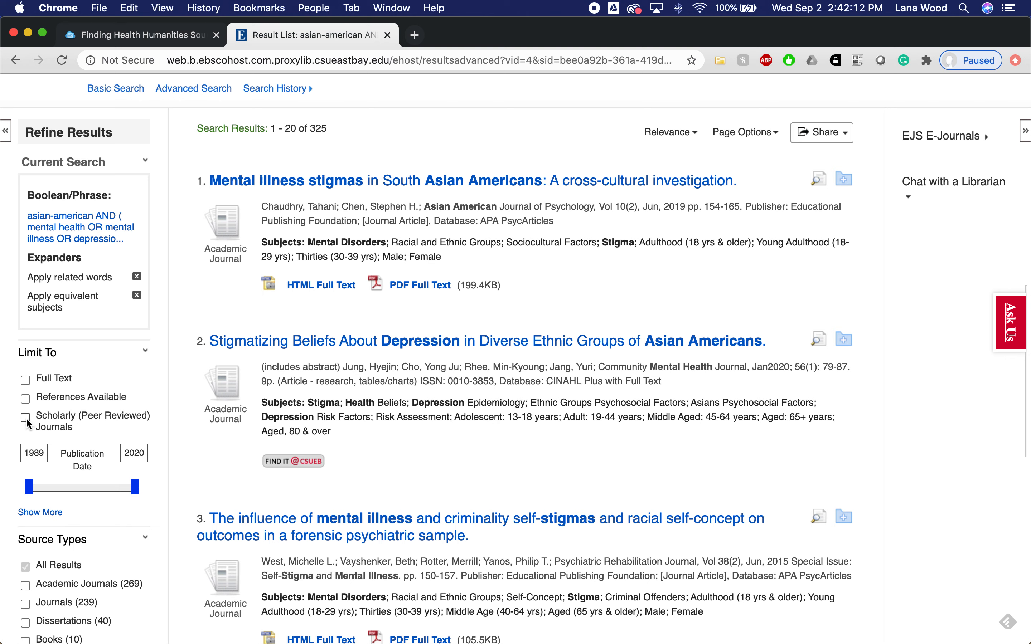
{"action": "mouse_move", "coordinate": [55, 420]}
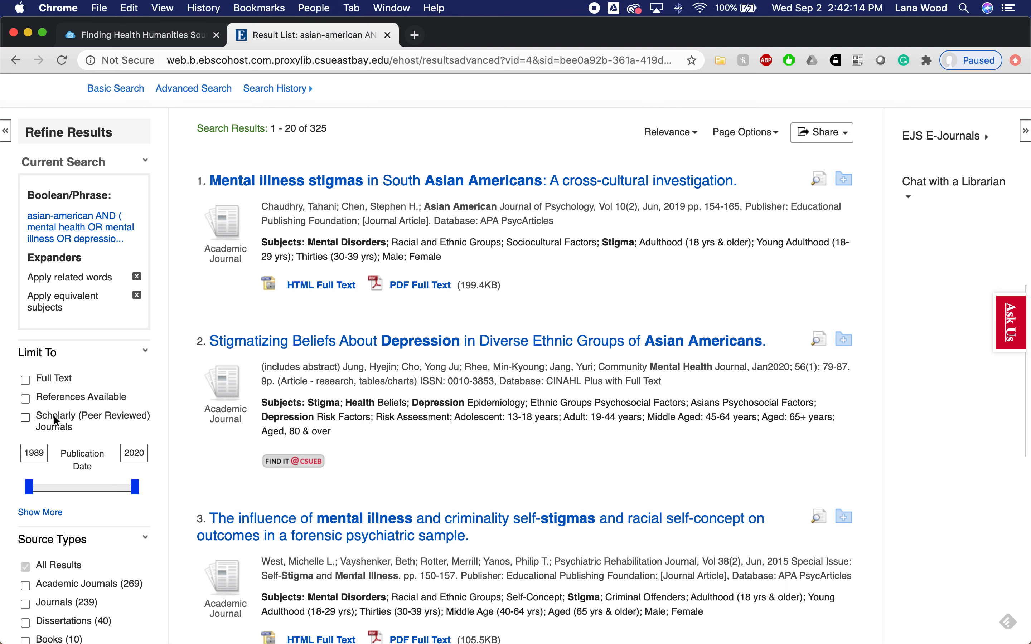
{"action": "scroll", "scroll_direction": "down", "scroll_amount": 3}
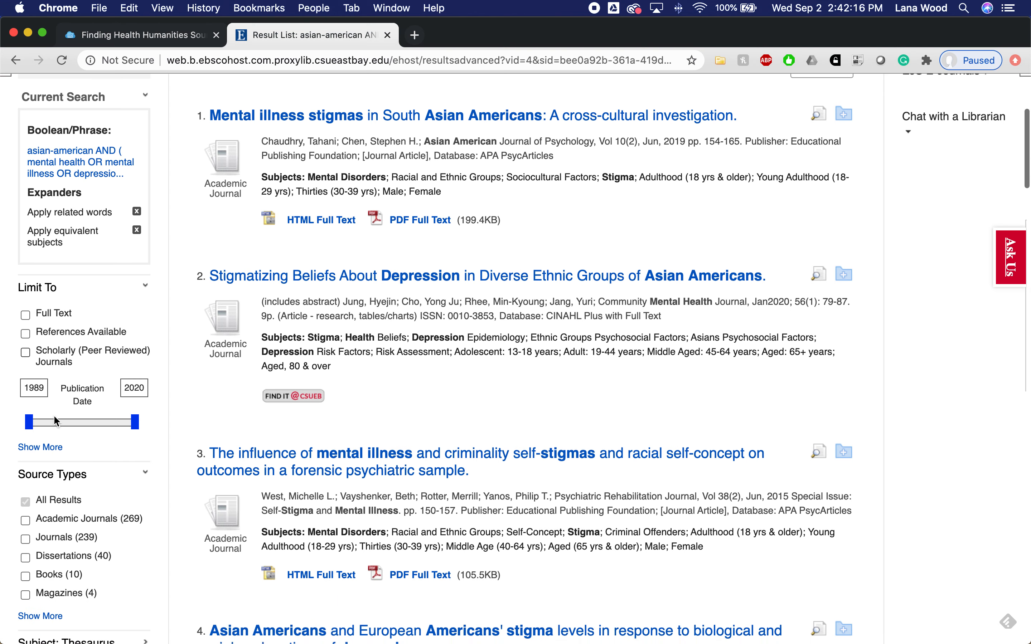
{"action": "scroll", "scroll_direction": "down", "scroll_amount": 3}
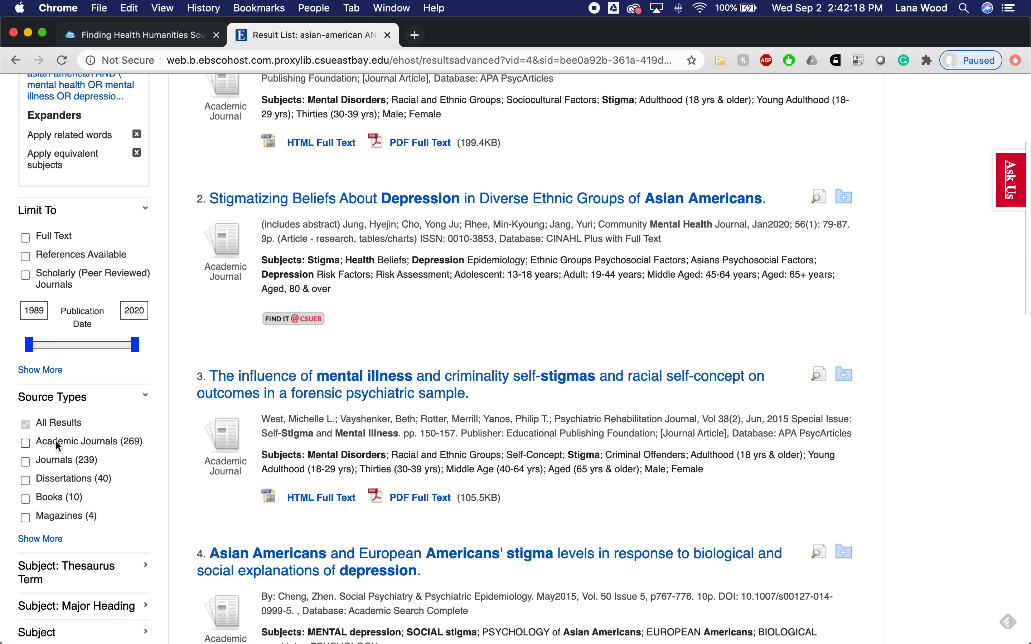
{"action": "mouse_move", "coordinate": [79, 446]}
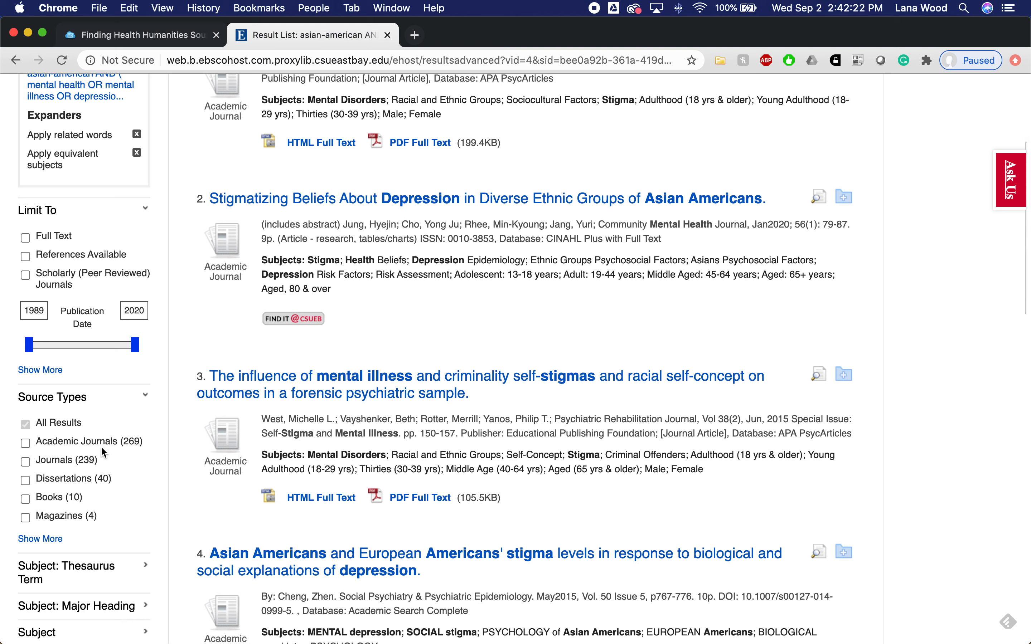
{"action": "mouse_move", "coordinate": [37, 483]}
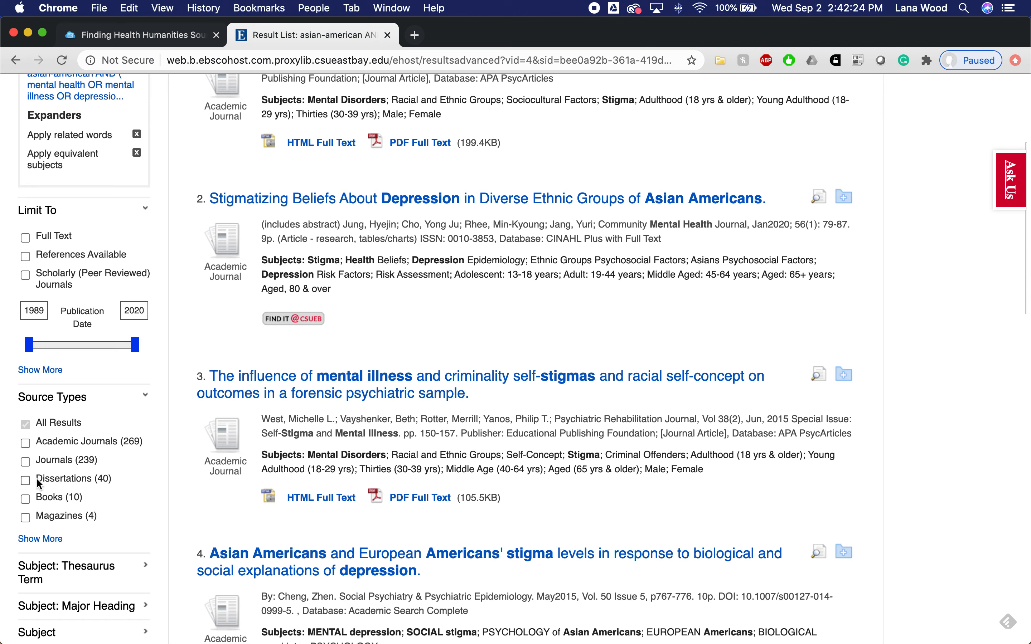
{"action": "mouse_move", "coordinate": [44, 503]}
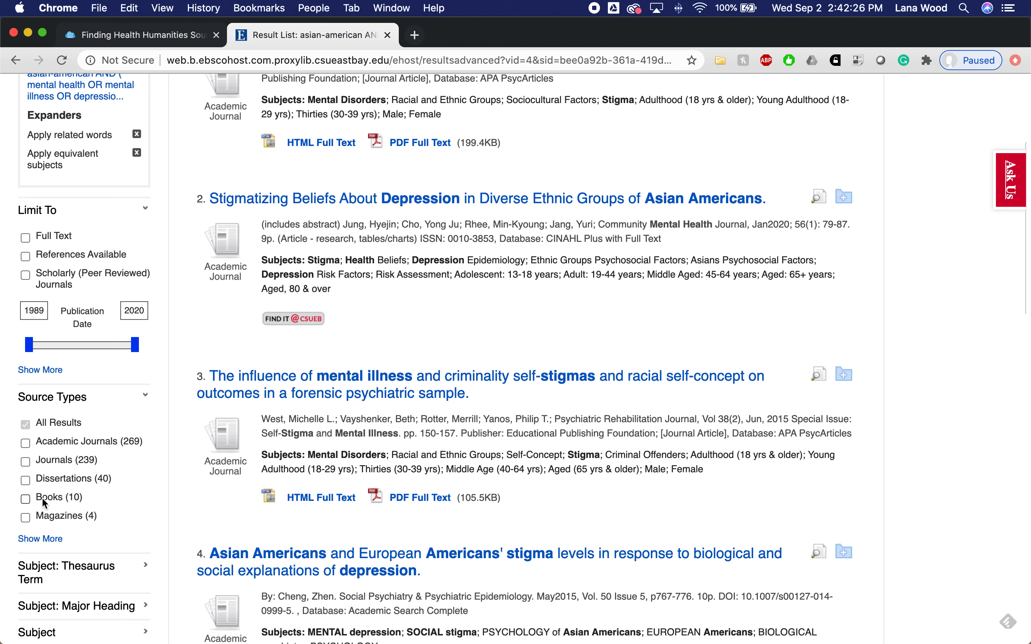
{"action": "mouse_move", "coordinate": [412, 374]}
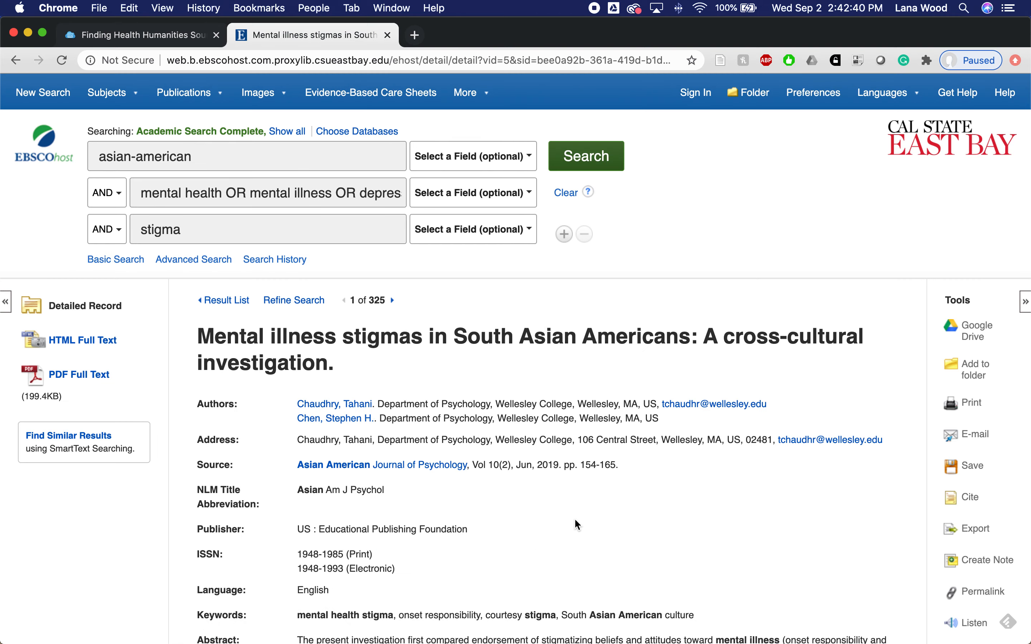
{"action": "scroll", "scroll_direction": "down", "scroll_amount": 3}
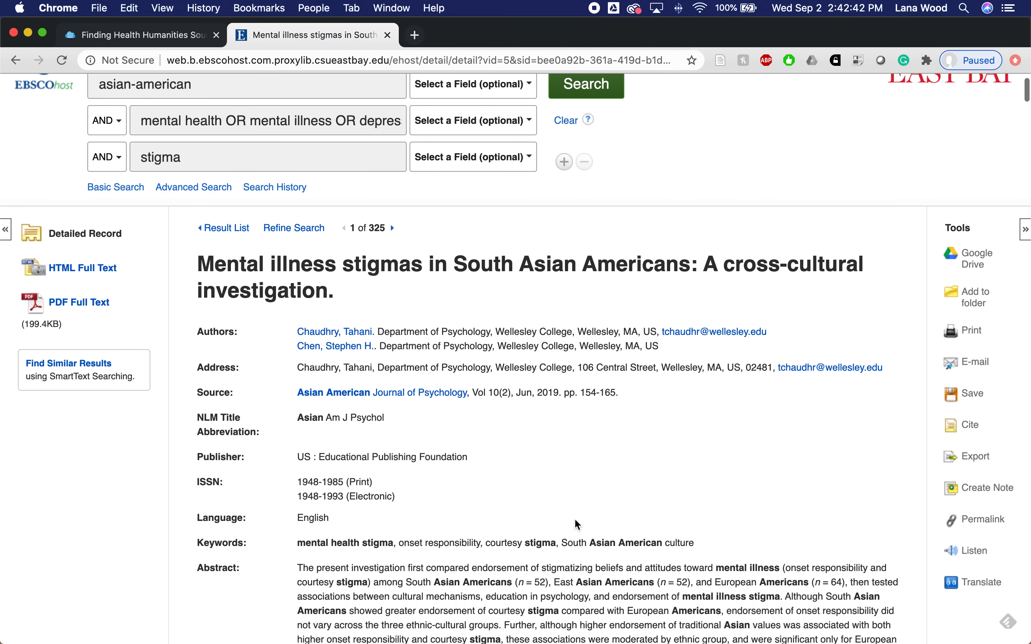
{"action": "scroll", "scroll_direction": "down", "scroll_amount": 3}
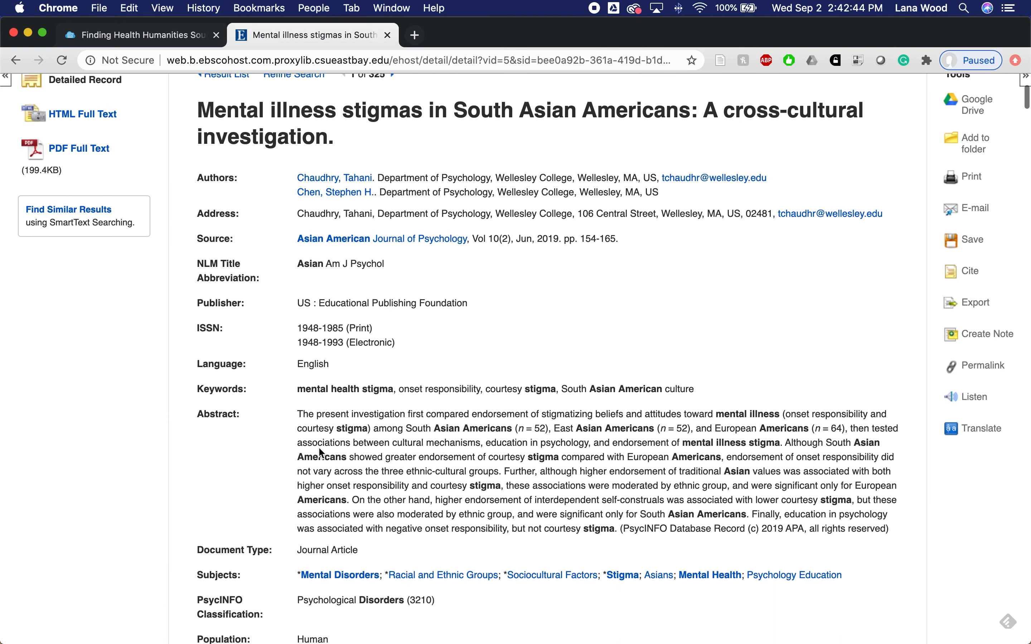
{"action": "mouse_move", "coordinate": [310, 417]}
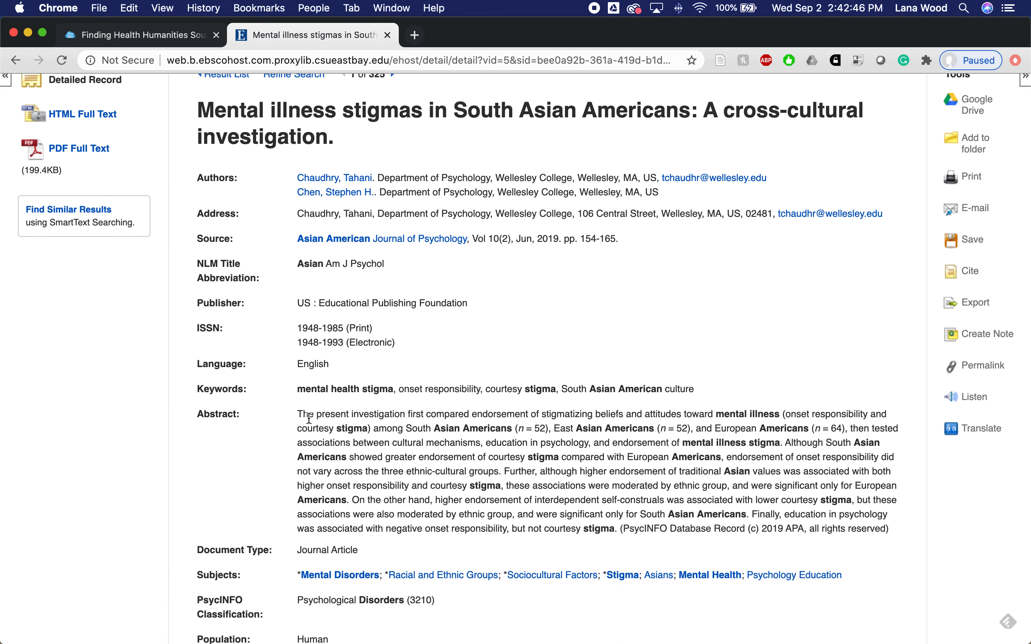
{"action": "scroll", "scroll_direction": "down", "scroll_amount": 3}
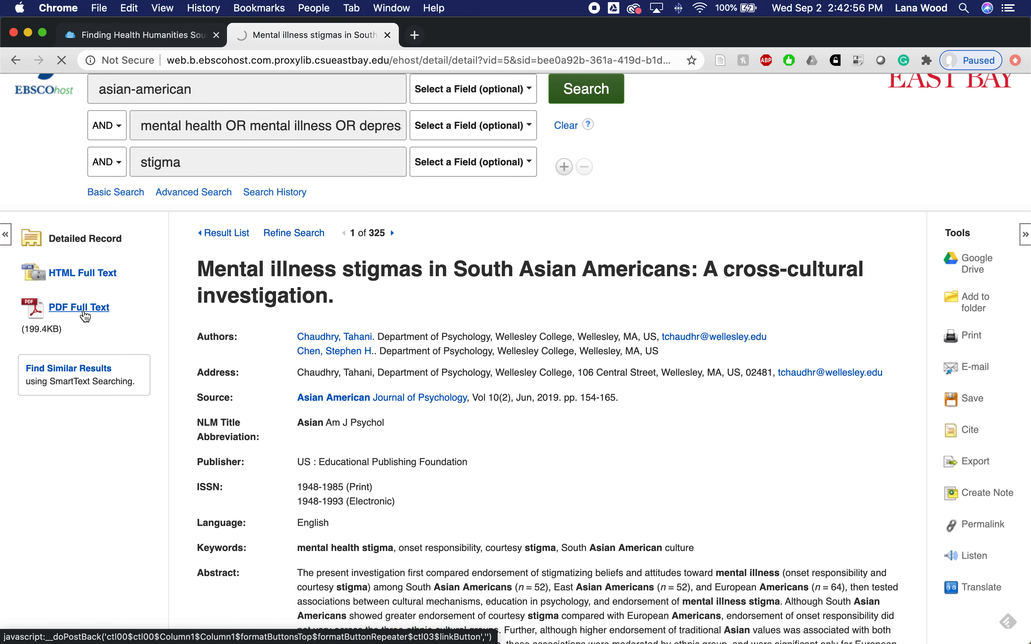
View the PDF full text, copy its APA citation from the Cite panel, then return toward the result list
{"action": "left_click", "coordinate": [79, 307]}
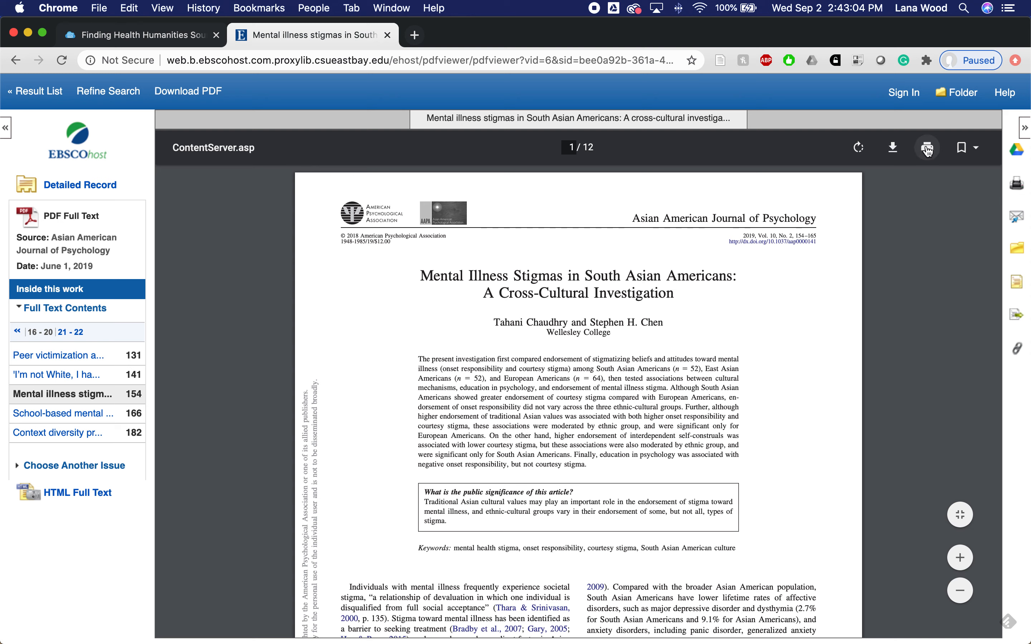
{"action": "mouse_move", "coordinate": [955, 252]}
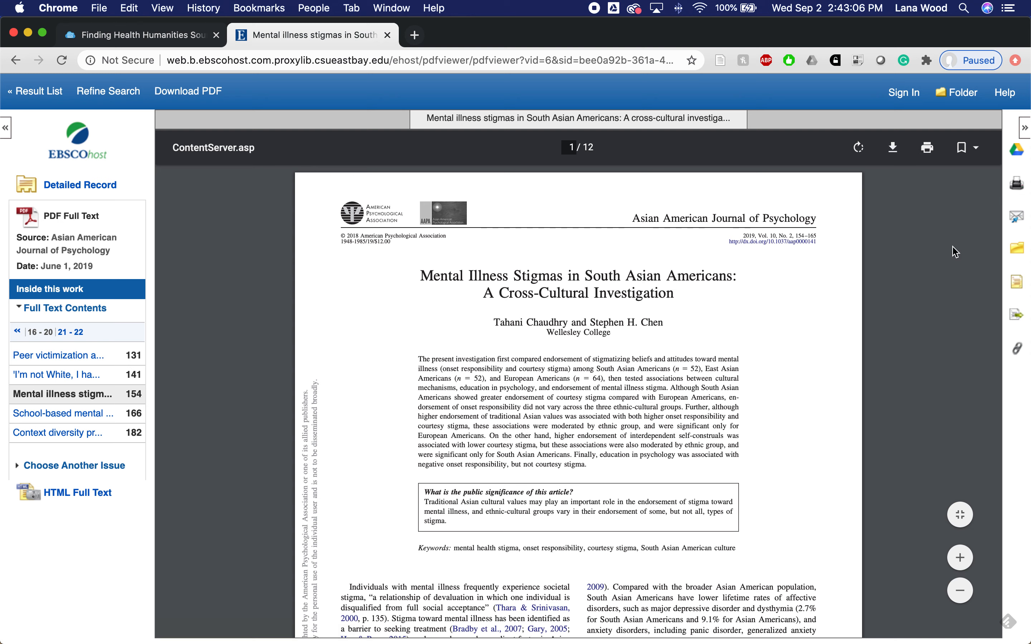
{"action": "mouse_move", "coordinate": [1000, 283]}
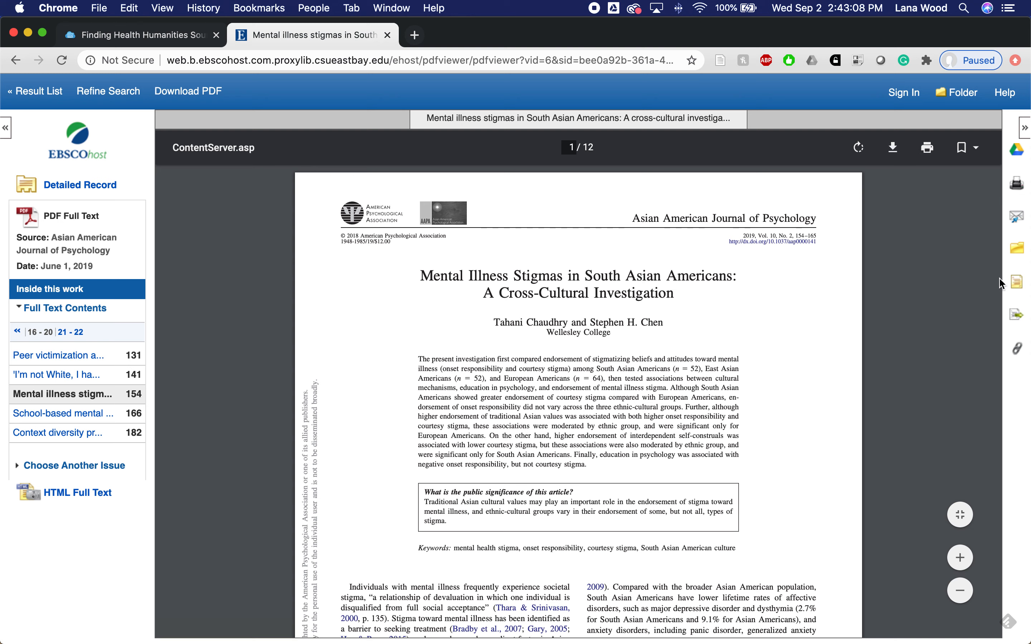
{"action": "mouse_move", "coordinate": [1017, 284]}
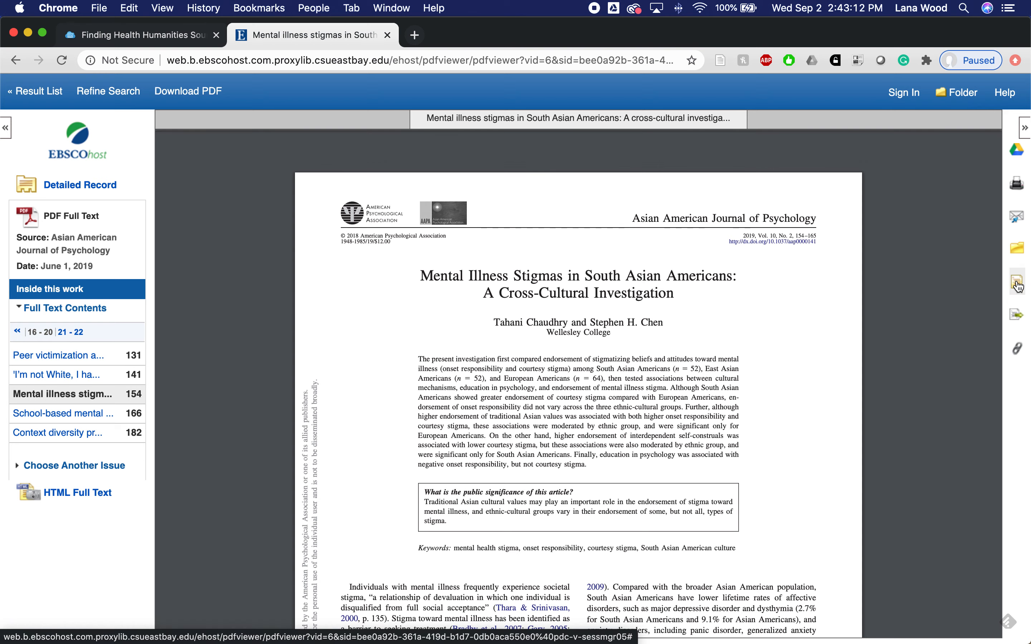
{"action": "left_click", "coordinate": [1016, 282]}
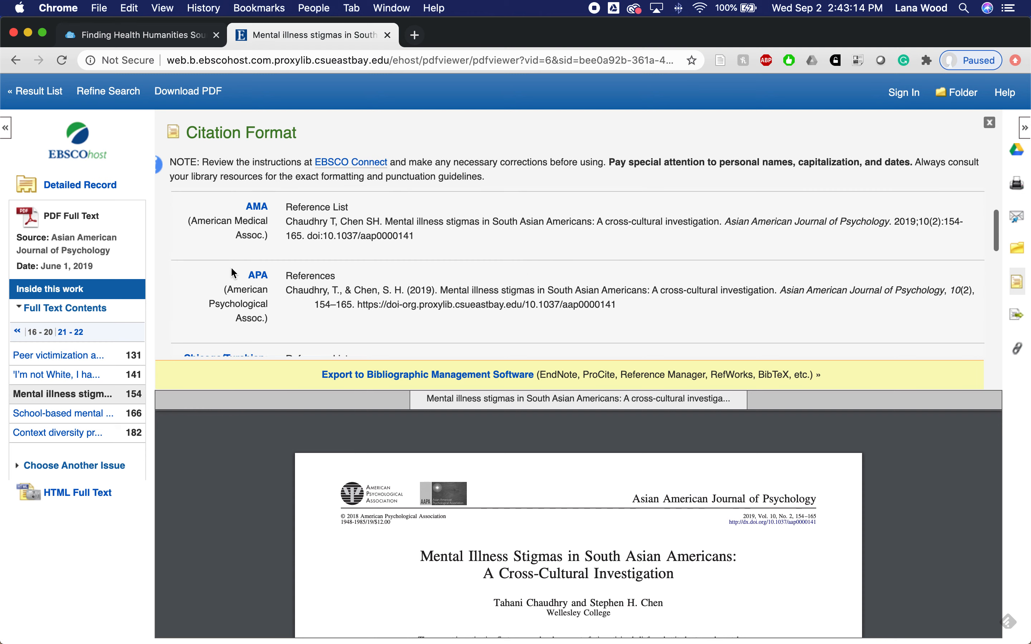
{"action": "left_click_drag", "start_coordinate": [286, 290], "coordinate": [591, 290]}
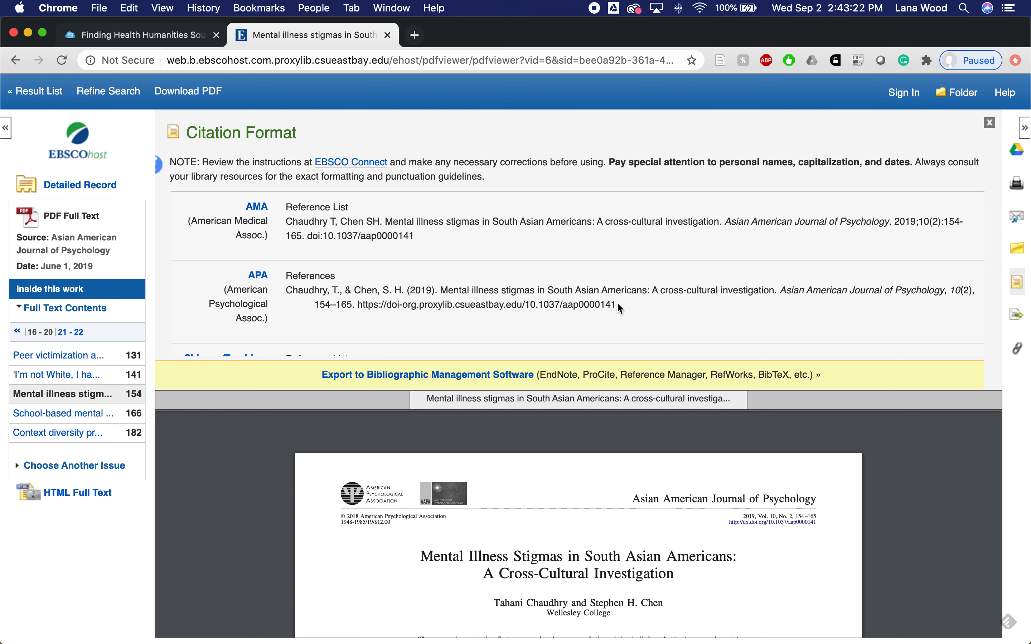
{"action": "left_click", "coordinate": [989, 122]}
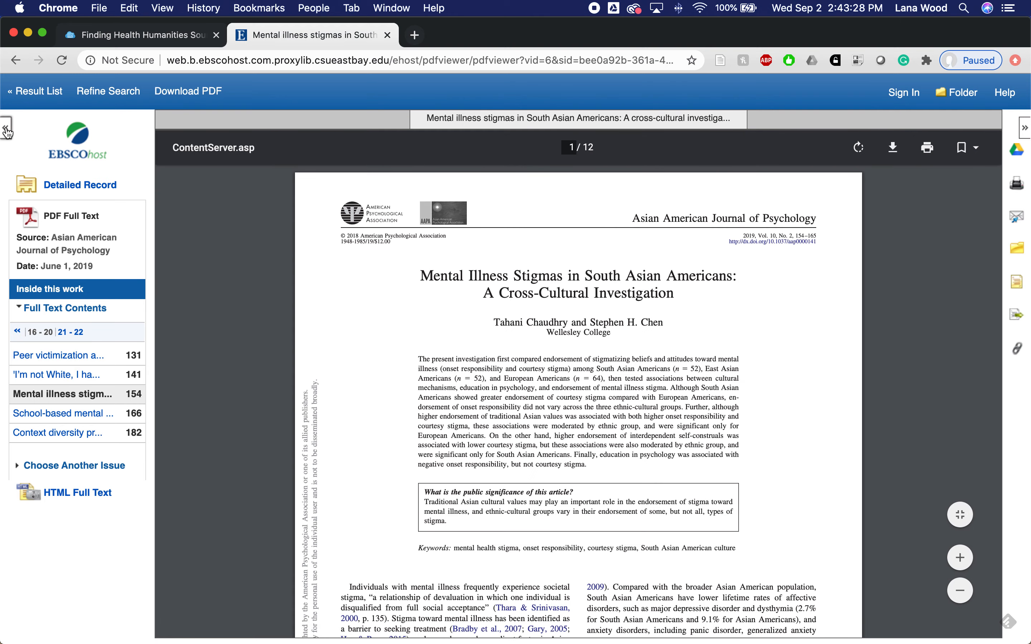
{"action": "left_click", "coordinate": [35, 91]}
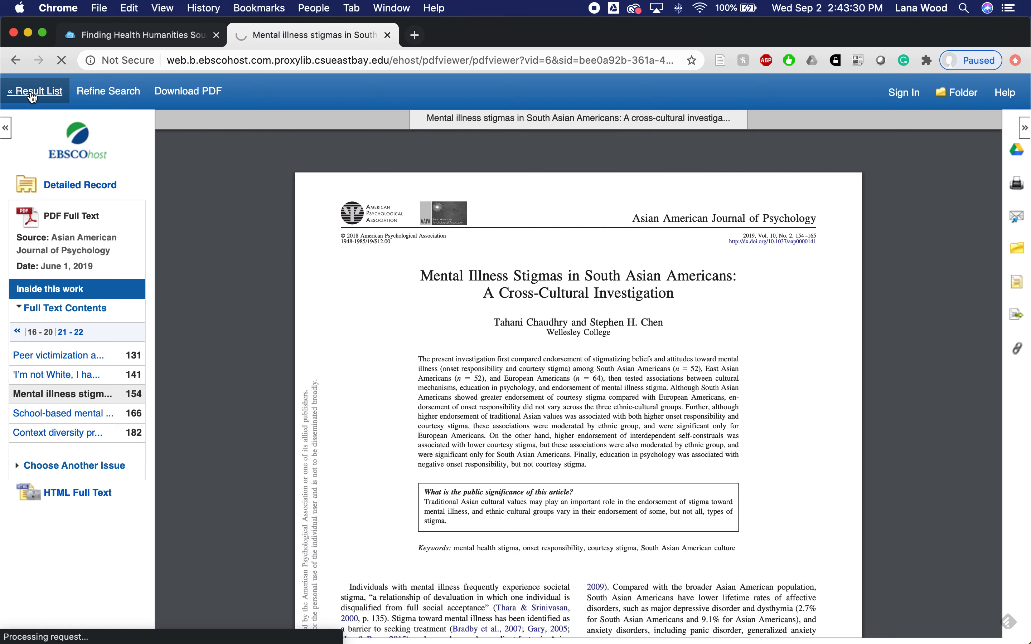
{"action": "left_click", "coordinate": [35, 91]}
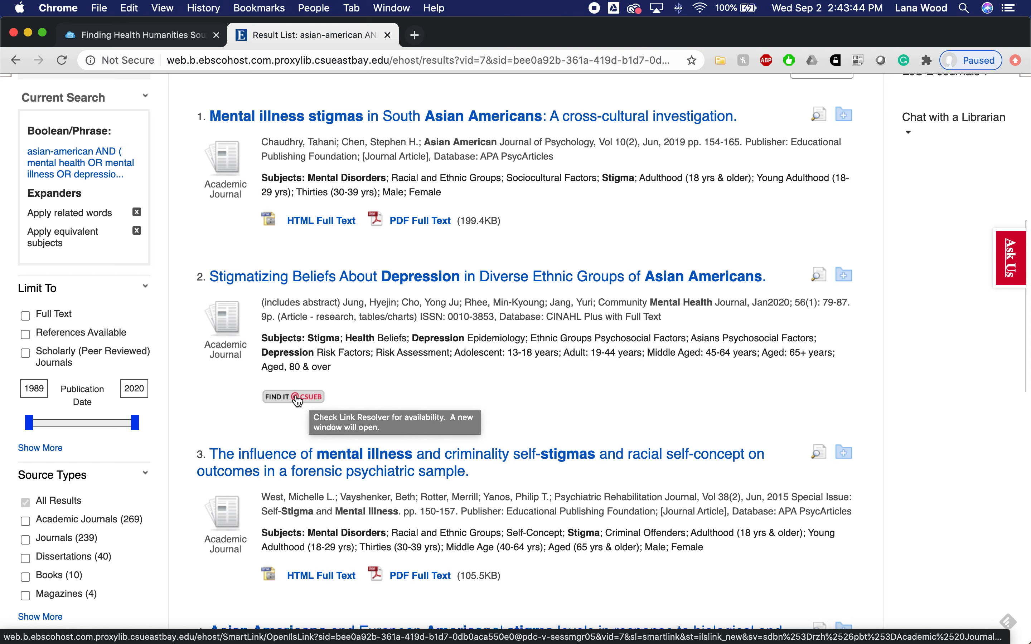
{"action": "left_click", "coordinate": [293, 397]}
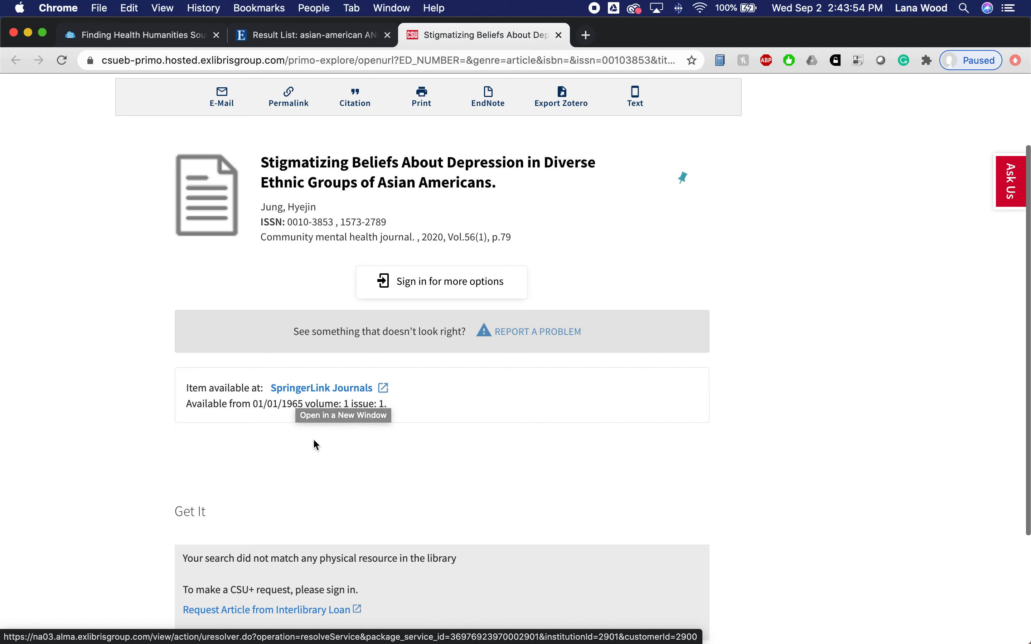
{"action": "mouse_move", "coordinate": [351, 388]}
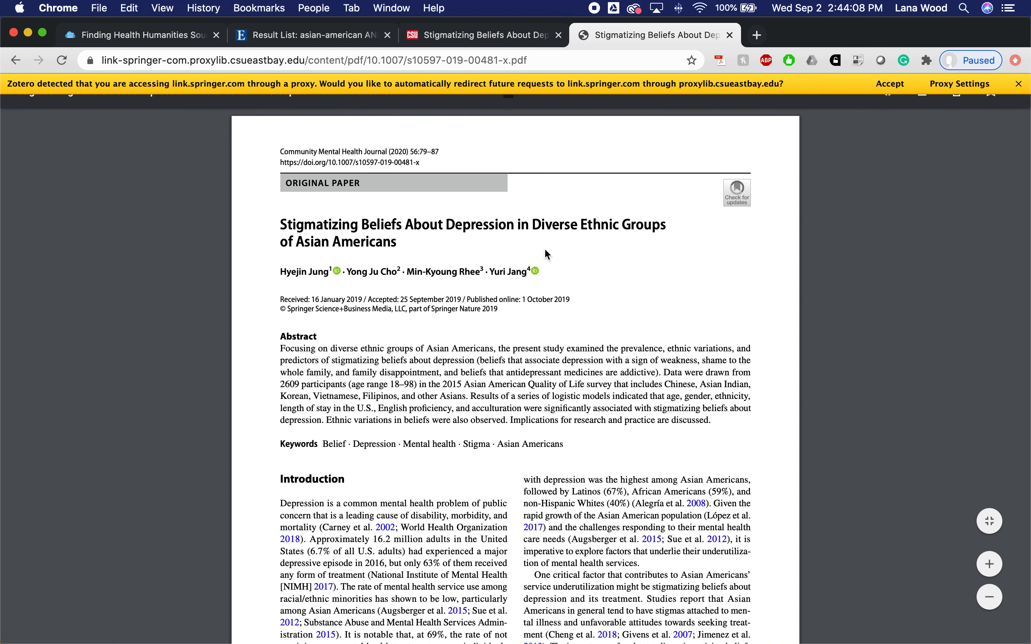
{"action": "mouse_move", "coordinate": [397, 319]}
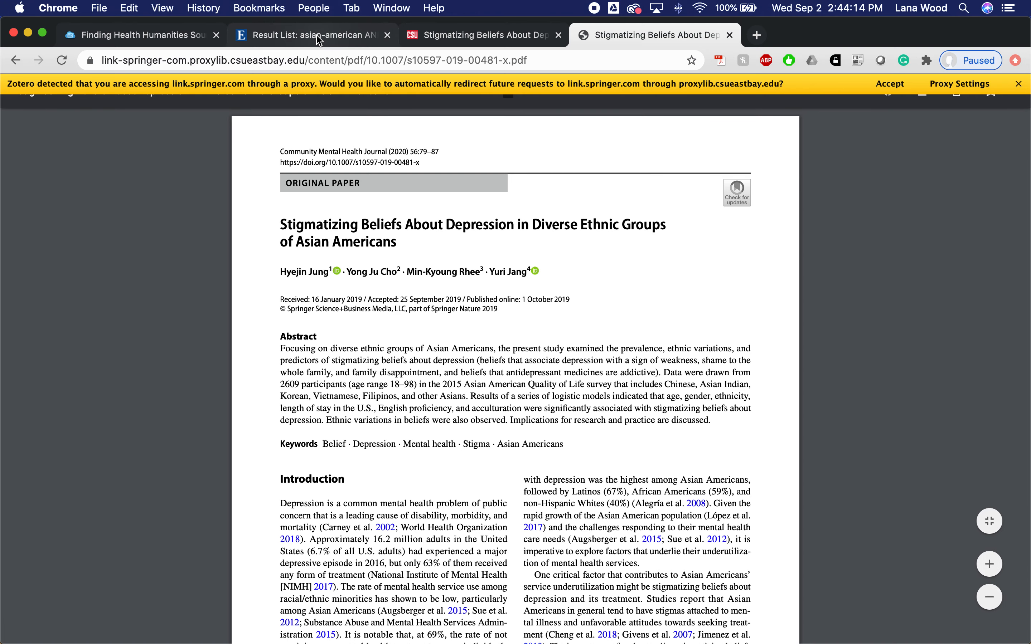
{"action": "left_click", "coordinate": [309, 36]}
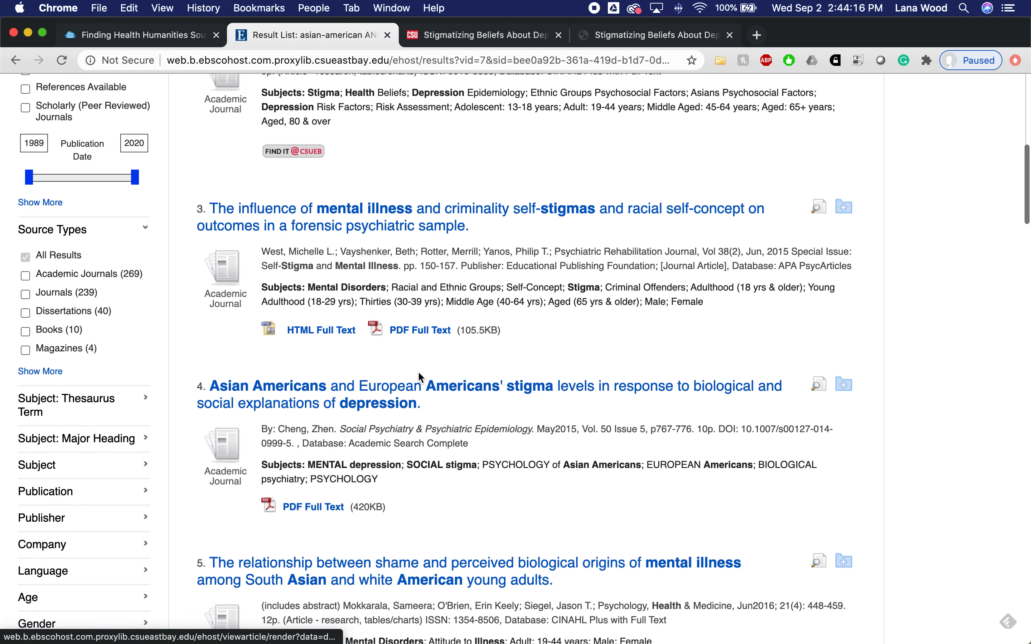
{"action": "scroll", "scroll_direction": "down", "scroll_amount": 3}
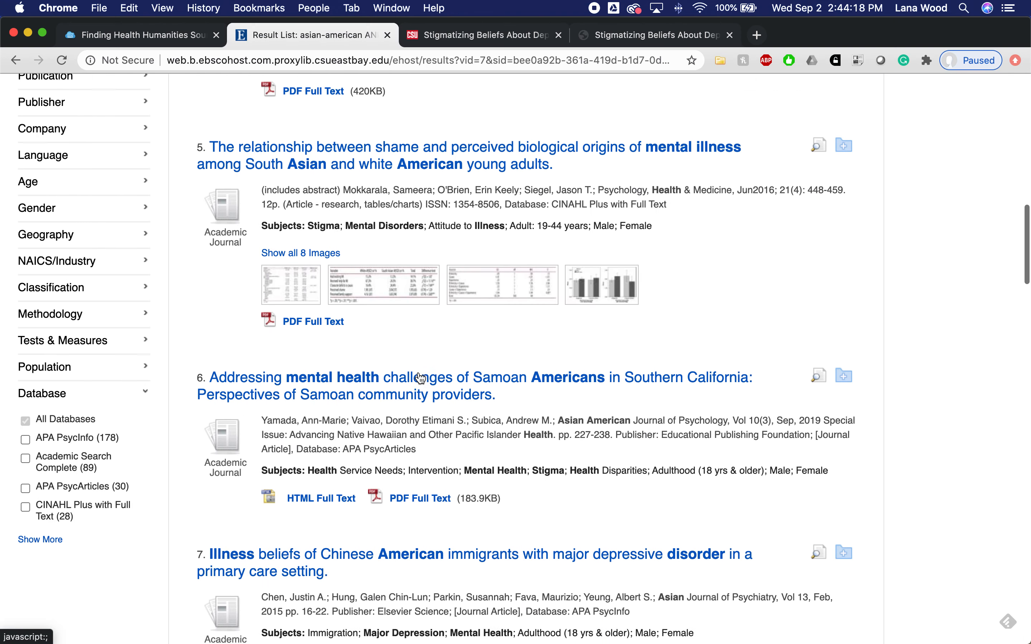
{"action": "scroll", "scroll_direction": "down", "scroll_amount": 3}
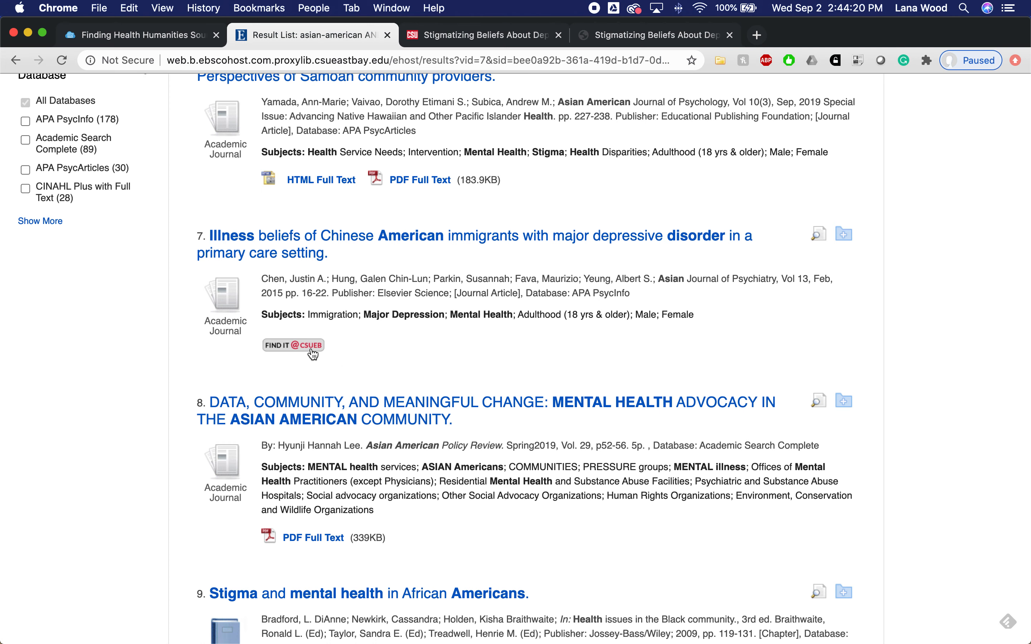
{"action": "left_click", "coordinate": [293, 345]}
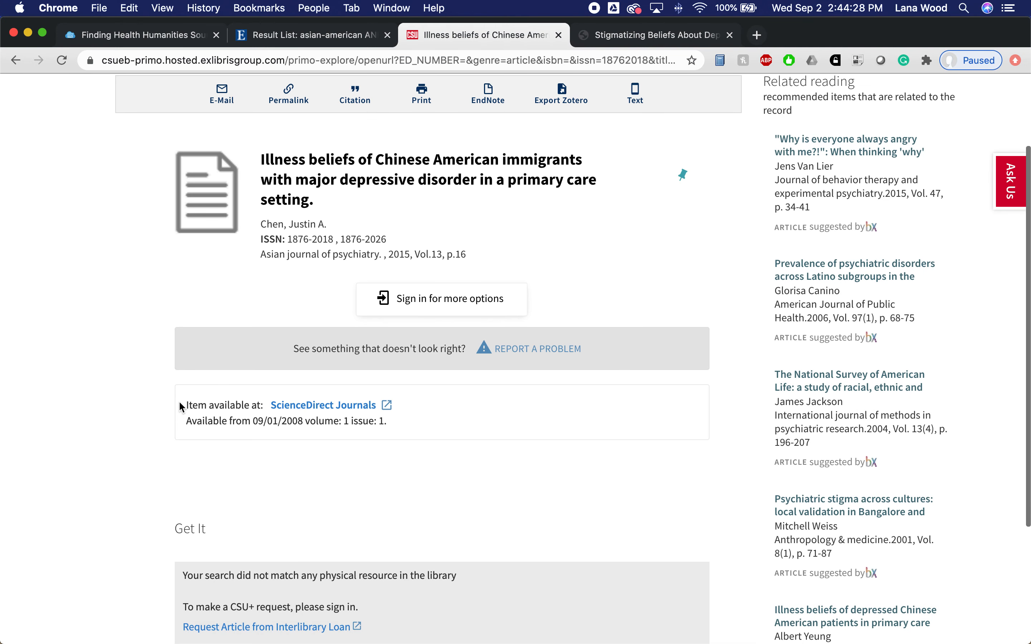
{"action": "scroll", "scroll_direction": "down", "scroll_amount": 3}
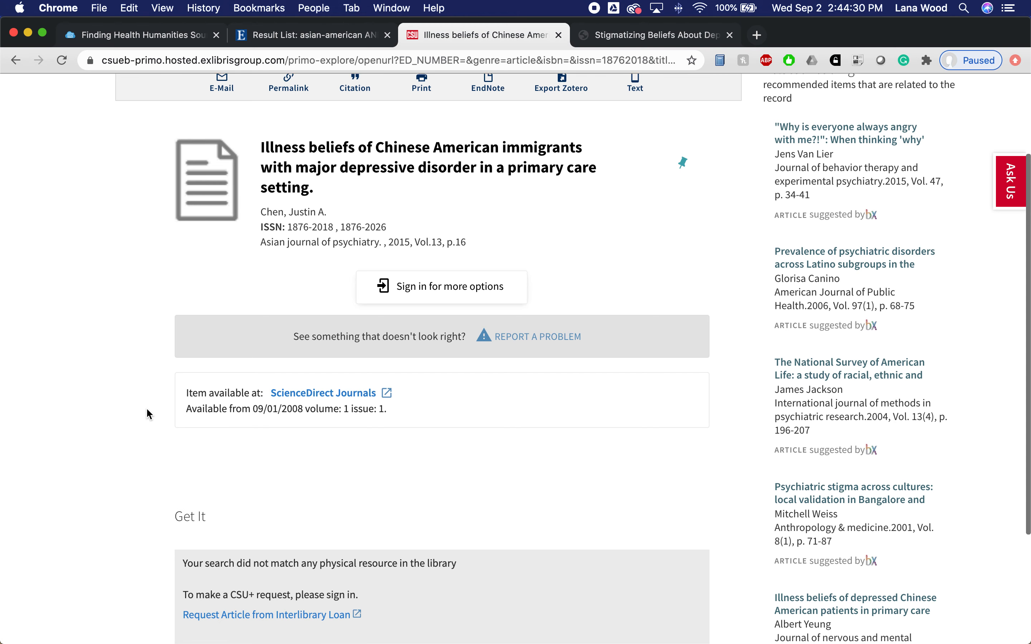
{"action": "scroll", "scroll_direction": "down", "scroll_amount": 3}
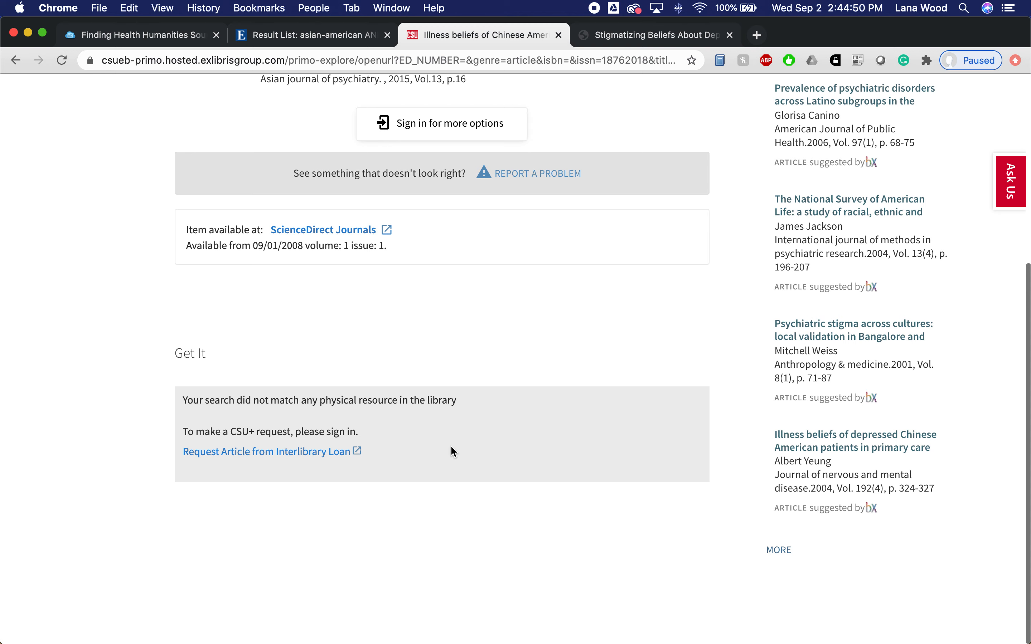
{"action": "mouse_move", "coordinate": [246, 464]}
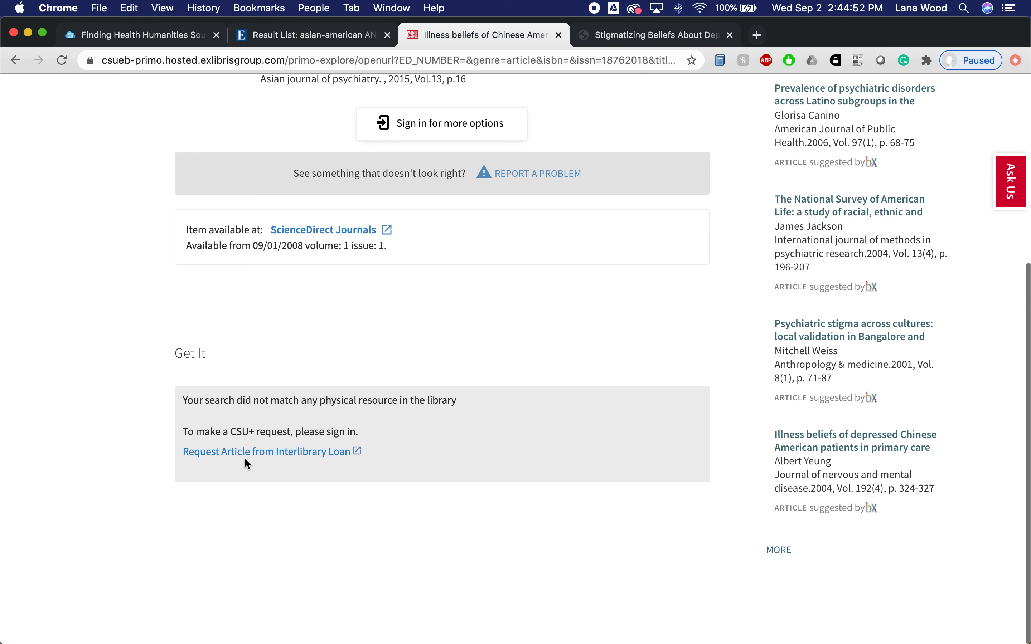
{"action": "mouse_move", "coordinate": [172, 189]}
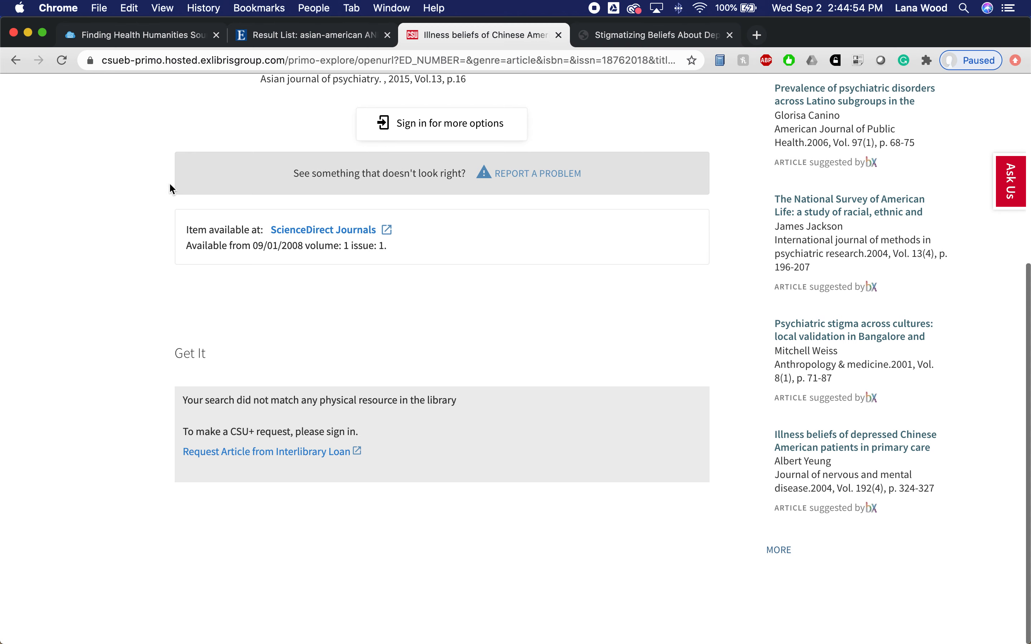
{"action": "left_click", "coordinate": [310, 35]}
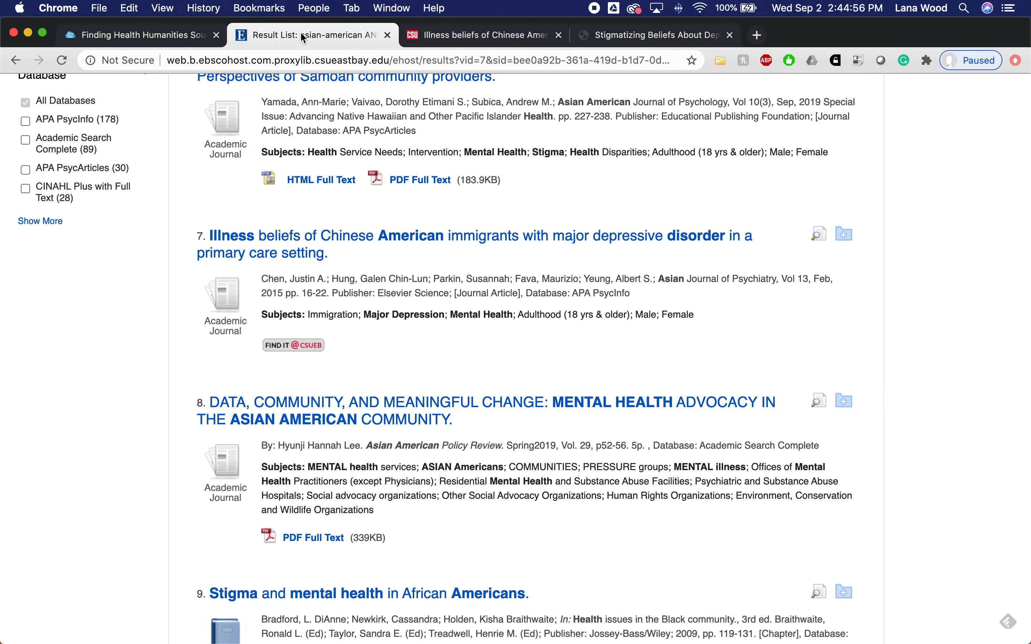
Return to the HSC130 guide and scroll its database list toward the Google Scholar entry
{"action": "left_click", "coordinate": [139, 35]}
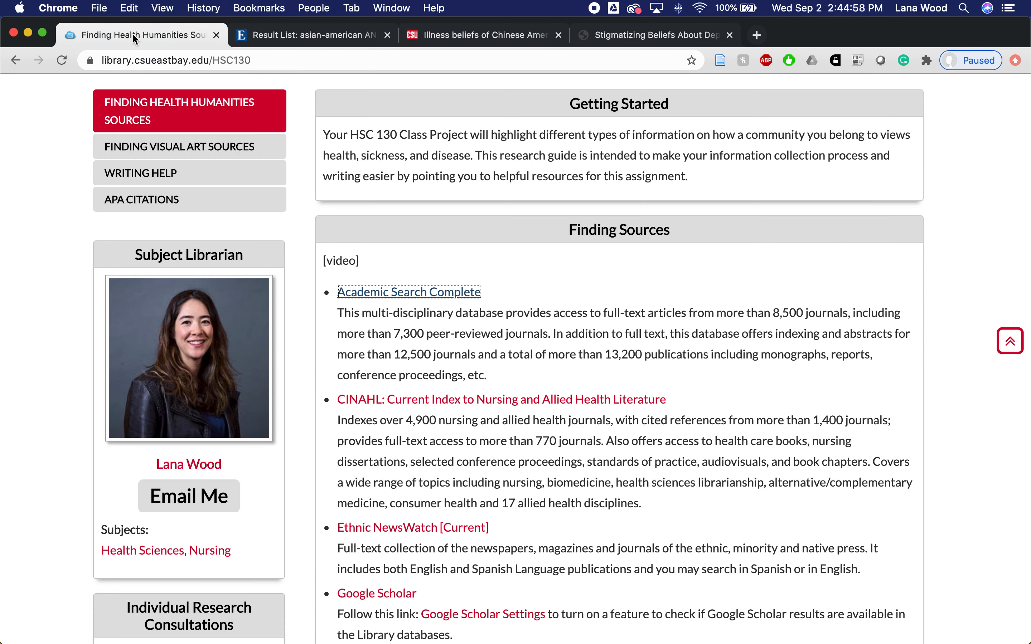
{"action": "mouse_move", "coordinate": [560, 368]}
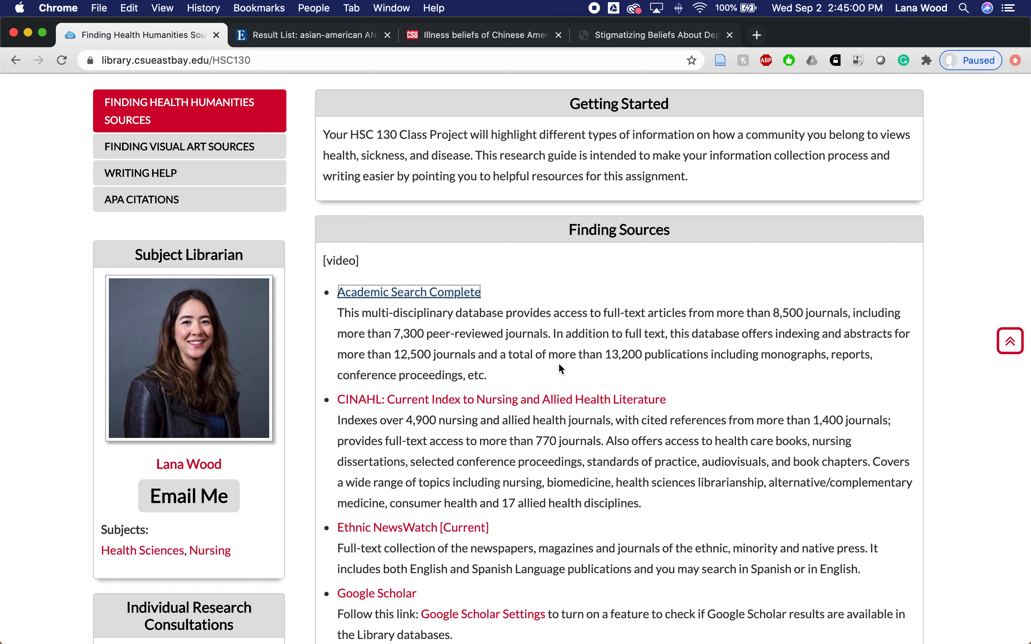
{"action": "scroll", "scroll_direction": "down", "scroll_amount": 3}
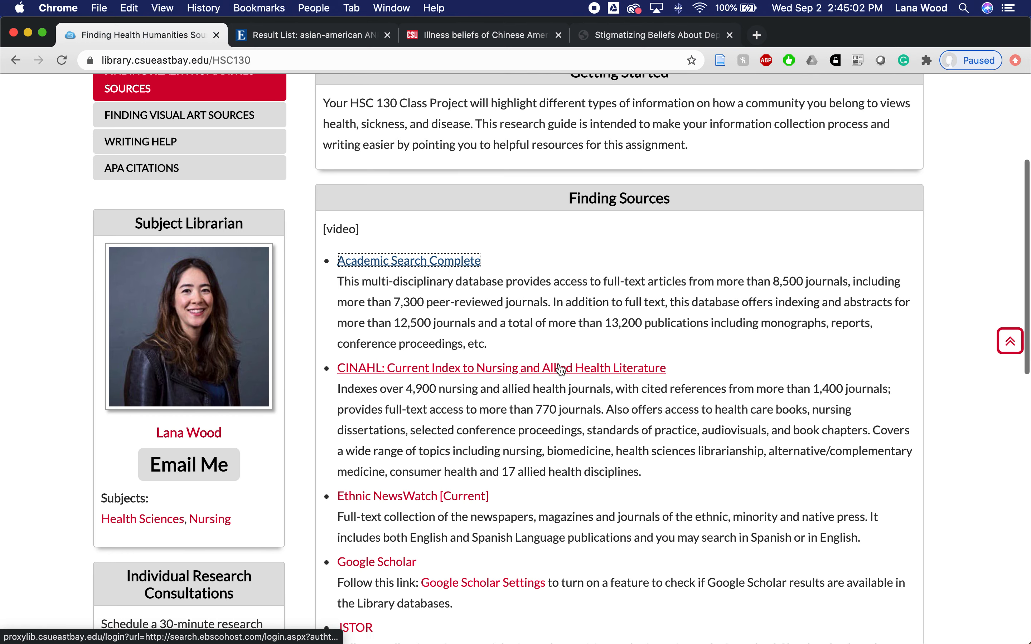
{"action": "scroll", "scroll_direction": "down", "scroll_amount": 3}
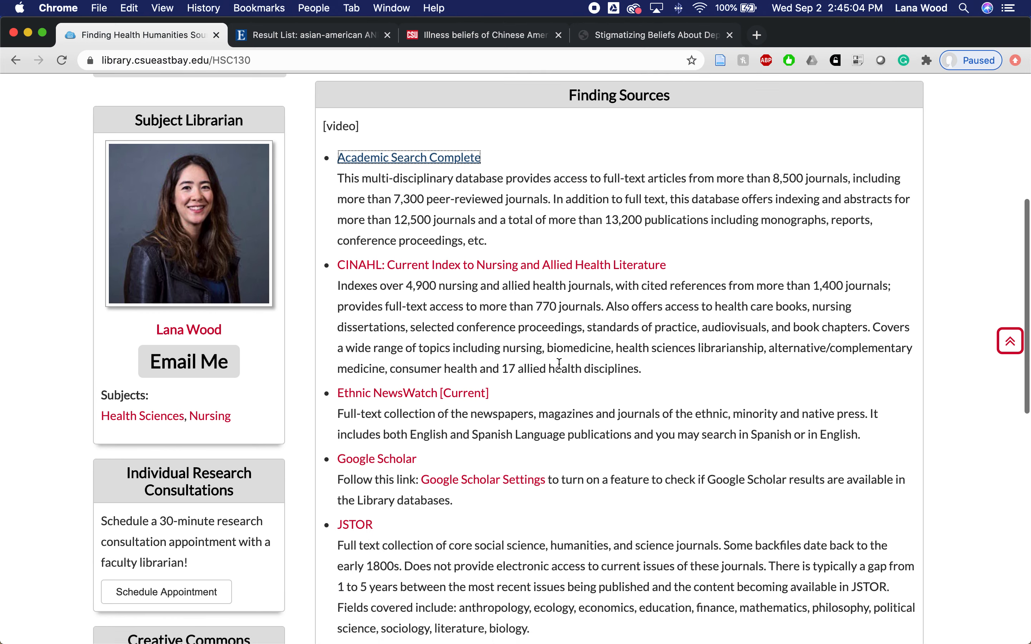
{"action": "scroll", "scroll_direction": "down", "scroll_amount": 3}
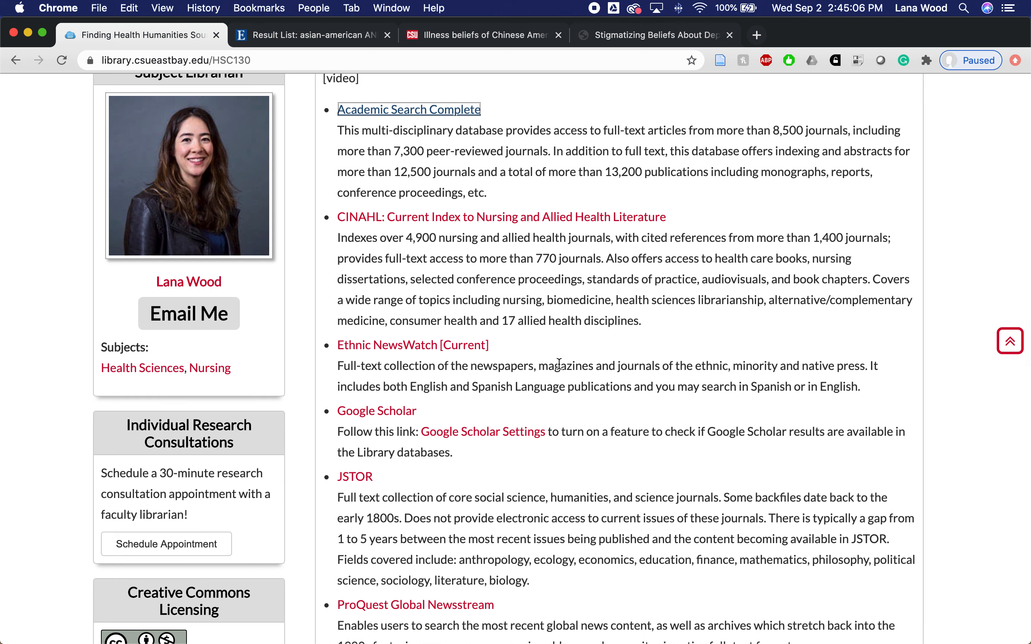
{"action": "mouse_move", "coordinate": [504, 489]}
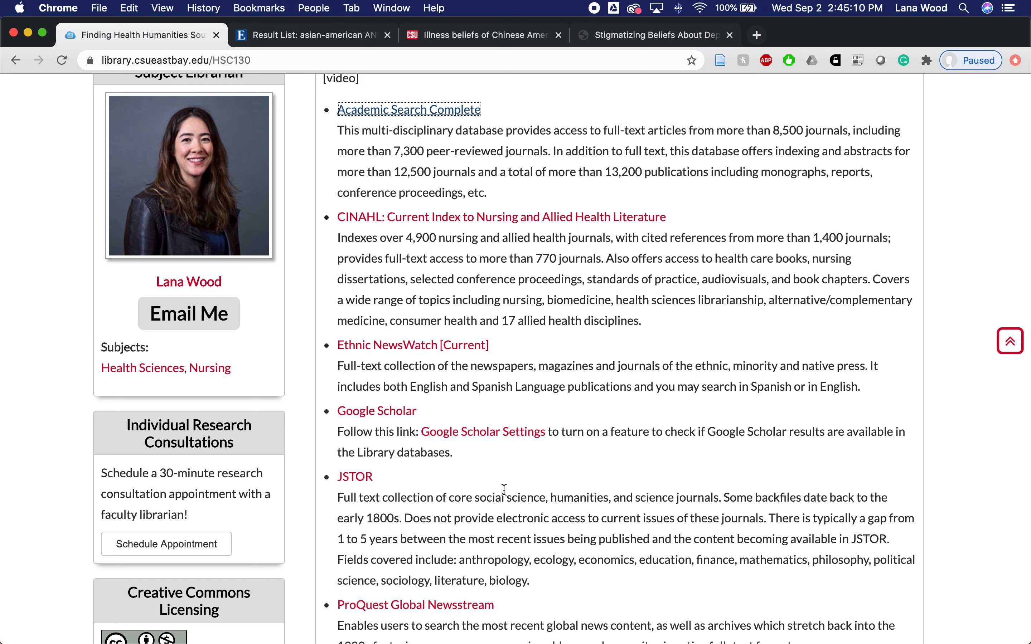
{"action": "scroll", "scroll_direction": "down", "scroll_amount": 3}
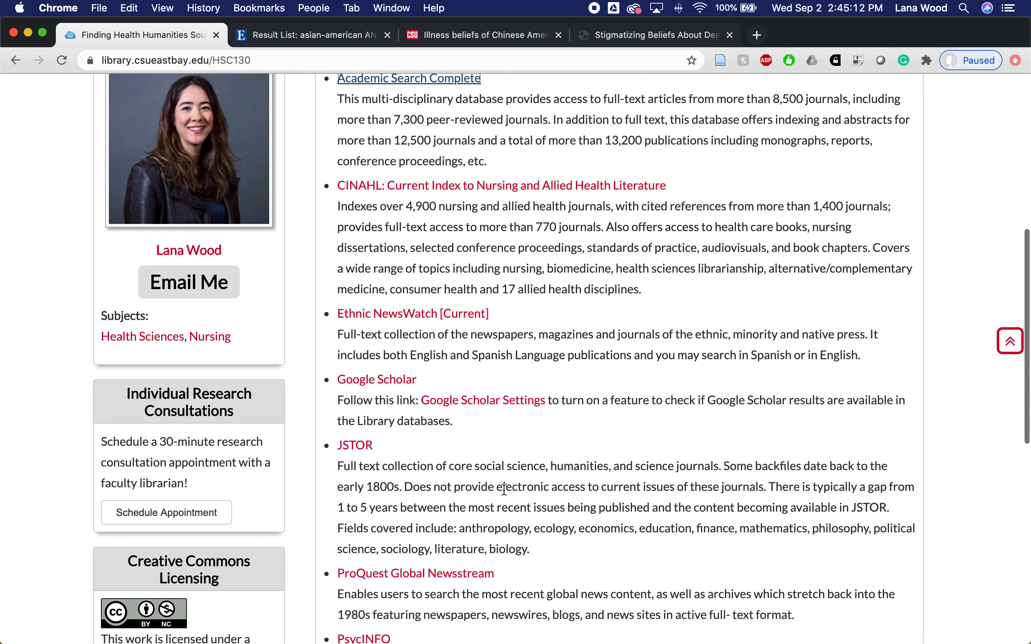
{"action": "scroll", "scroll_direction": "down", "scroll_amount": 3}
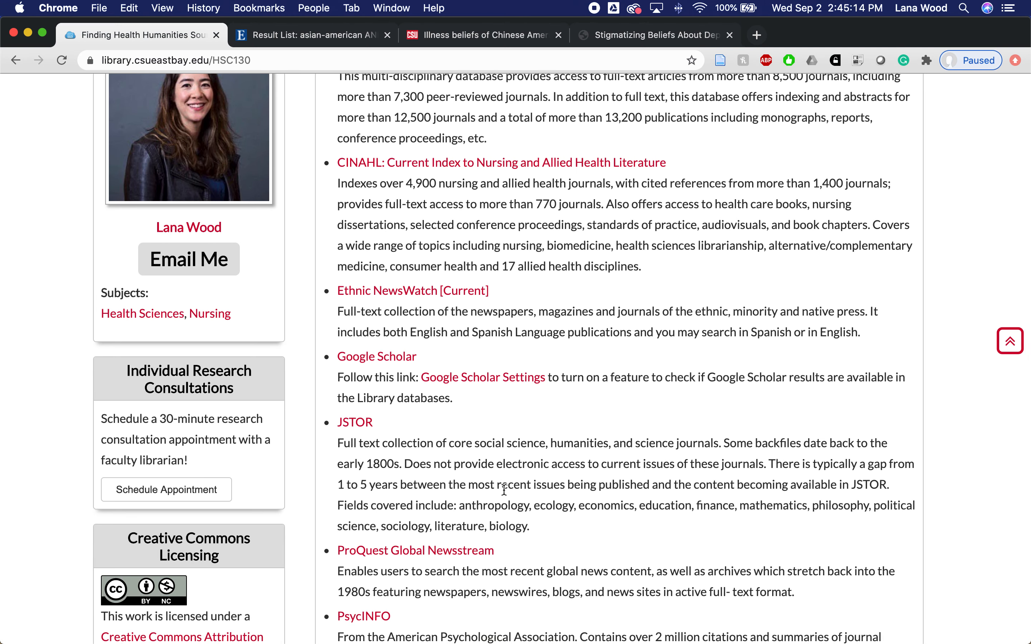
{"action": "scroll", "scroll_direction": "down", "scroll_amount": 3}
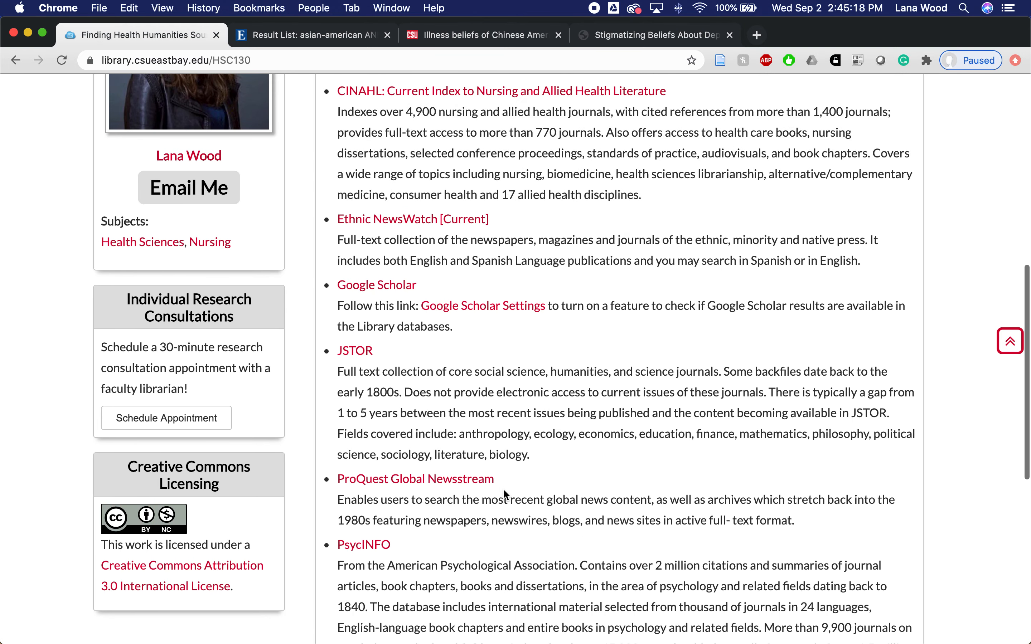
{"action": "mouse_move", "coordinate": [377, 285]}
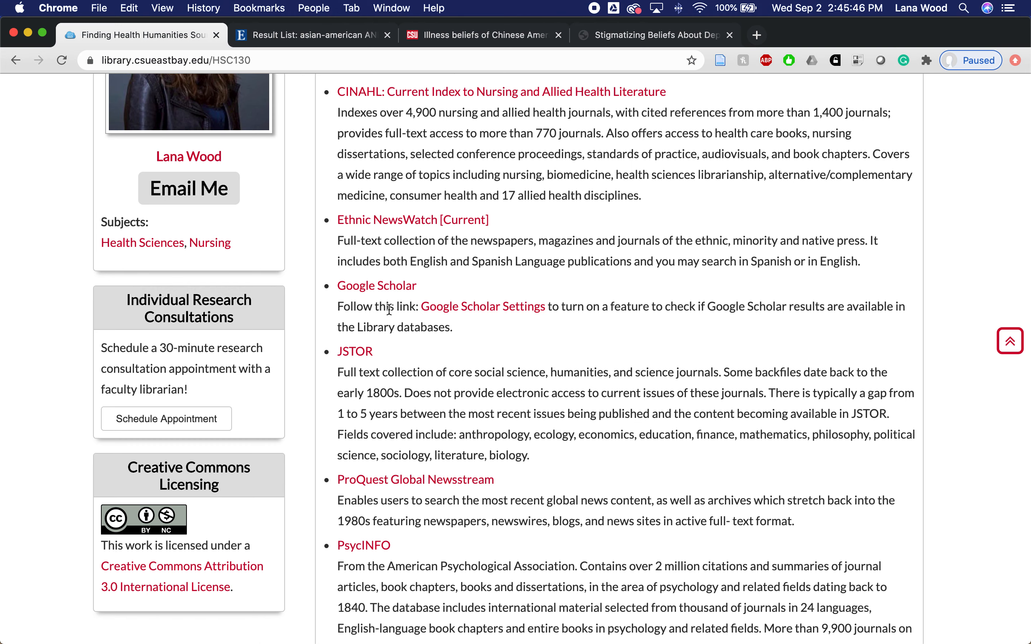
In Scholar's Library links, enable Find Text @ CSUEB and East Bay ProQuest Fulltext and save
{"action": "left_click", "coordinate": [483, 307]}
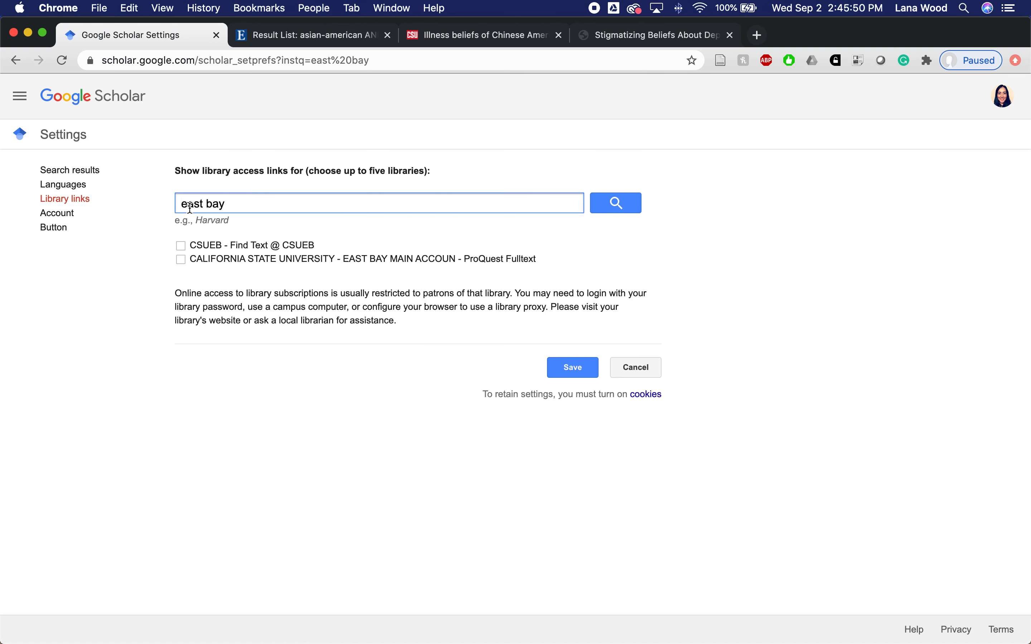
{"action": "mouse_move", "coordinate": [292, 189]}
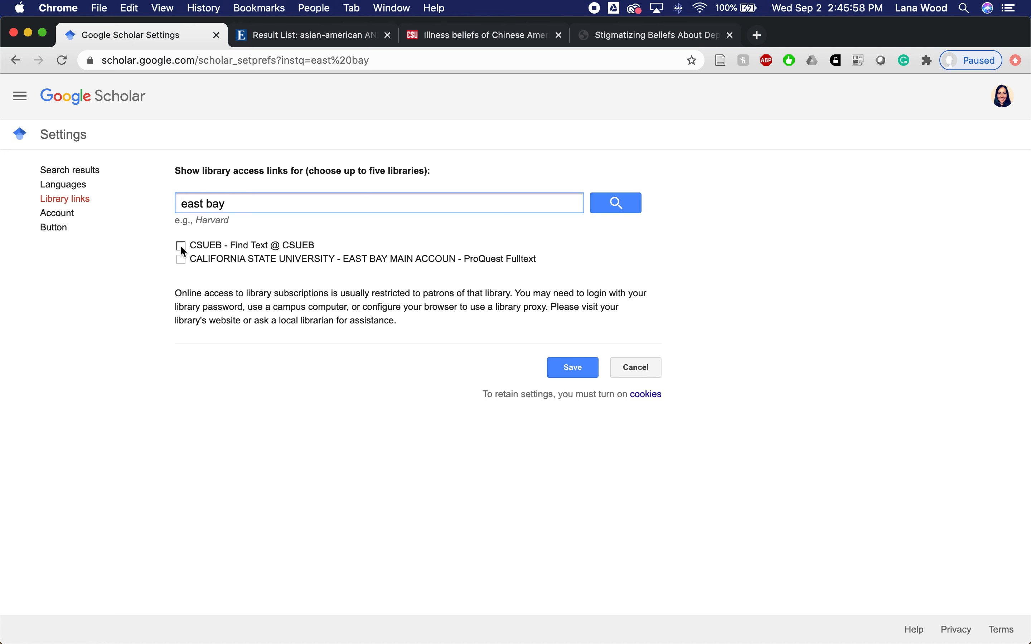
{"action": "left_click", "coordinate": [181, 246]}
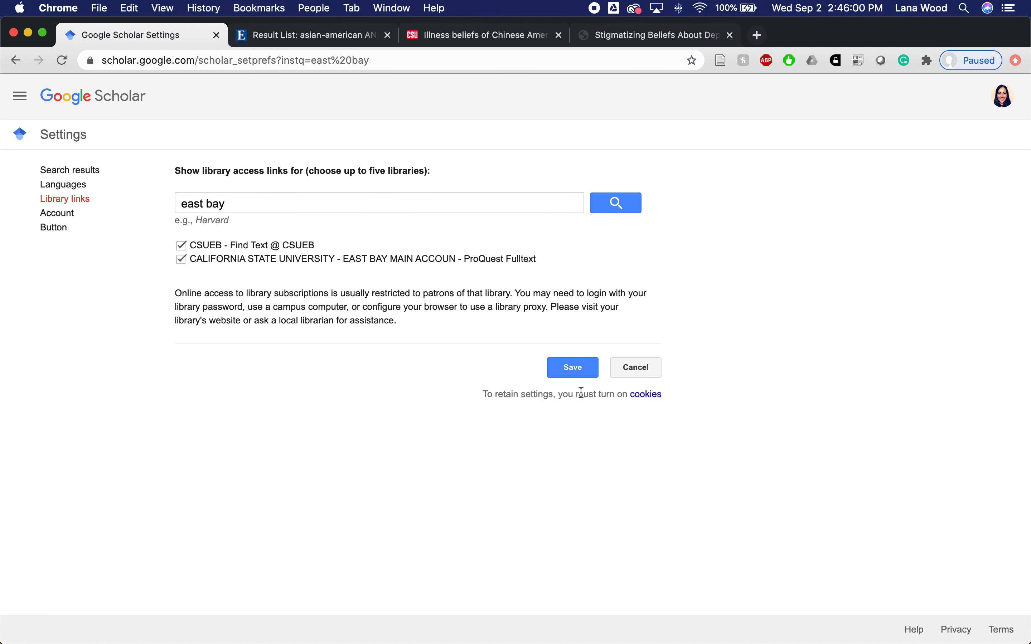
{"action": "left_click", "coordinate": [571, 367]}
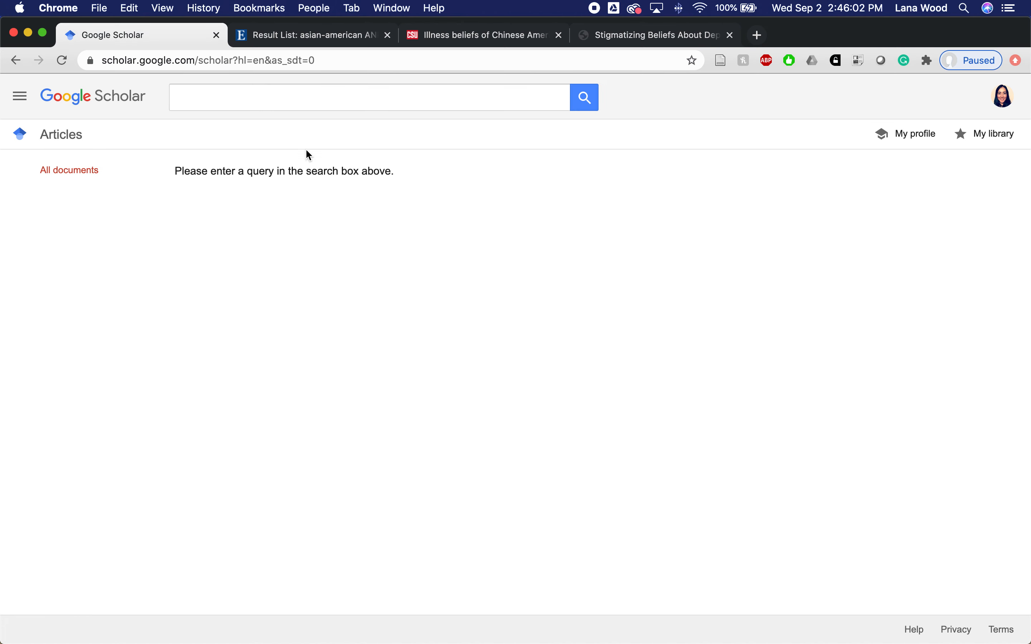
Search asian-american AND mental health AND stigma and follow the first result's Find Text @ CSUEB link
{"action": "type", "text": "asian-american AND mental health AND stigma"}
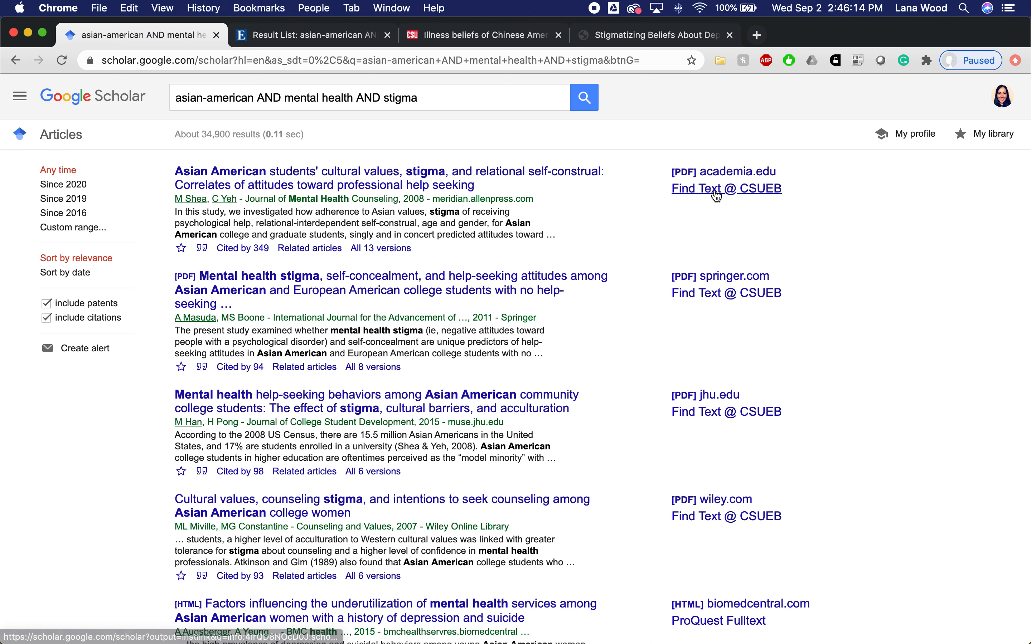
{"action": "left_click", "coordinate": [726, 189]}
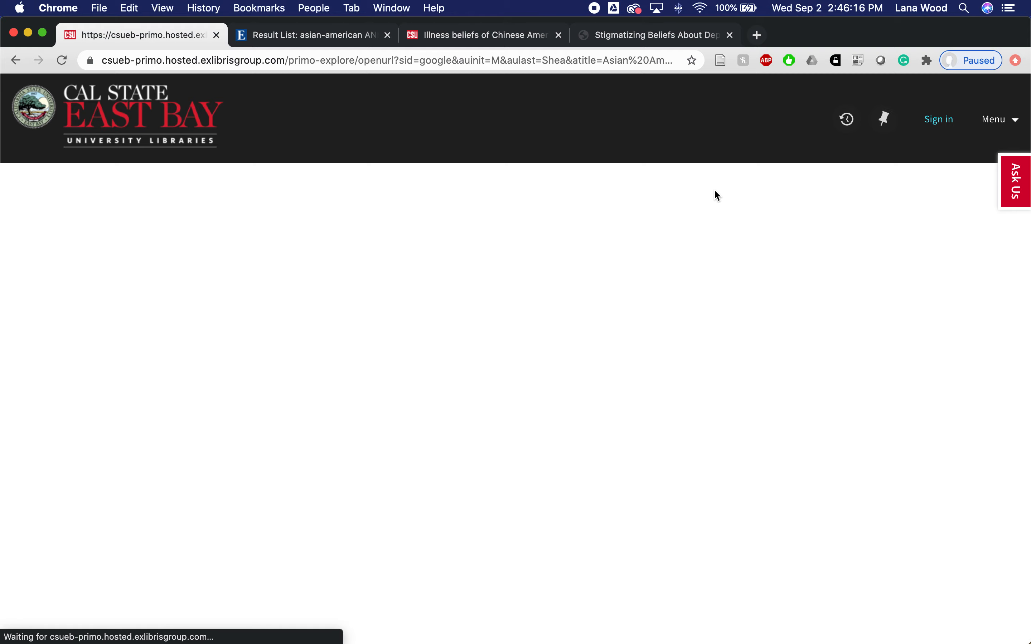